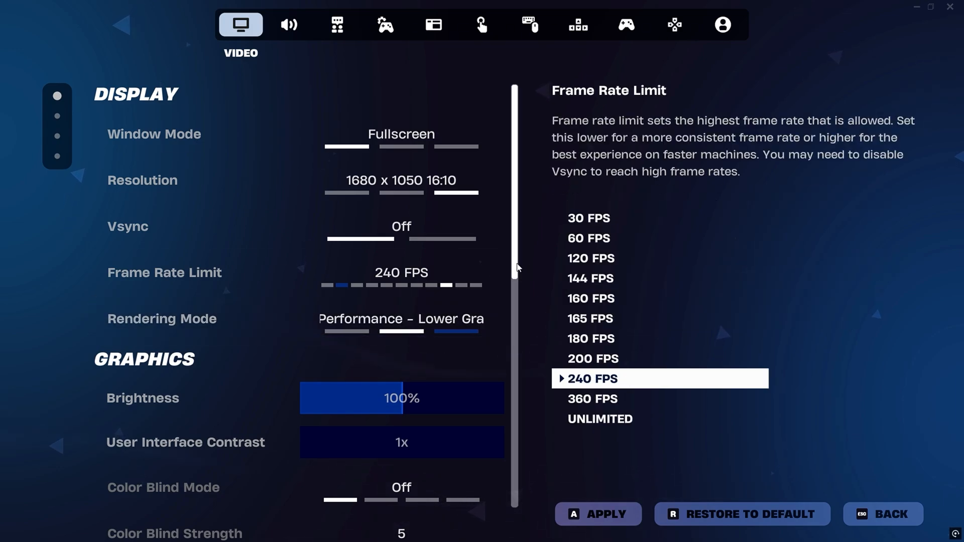
Set Sound Quality to Low in the Audio settings and change the visualize sound effects option
scroll("down", 3)
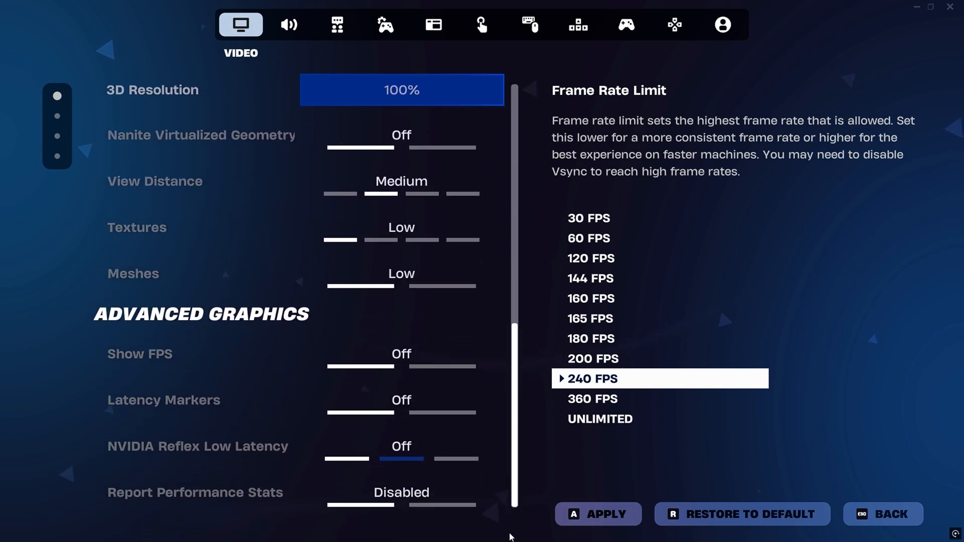
mouse_move(519, 453)
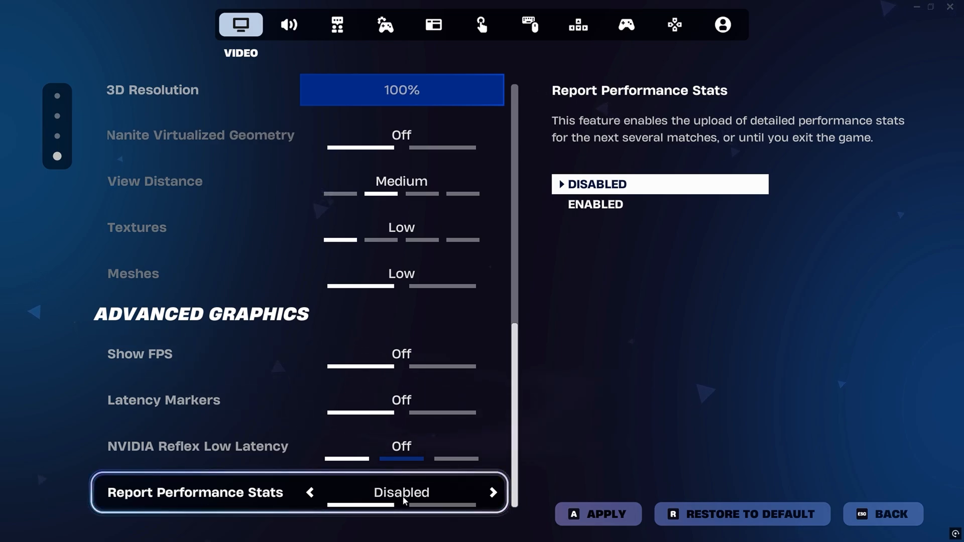
left_click(287, 25)
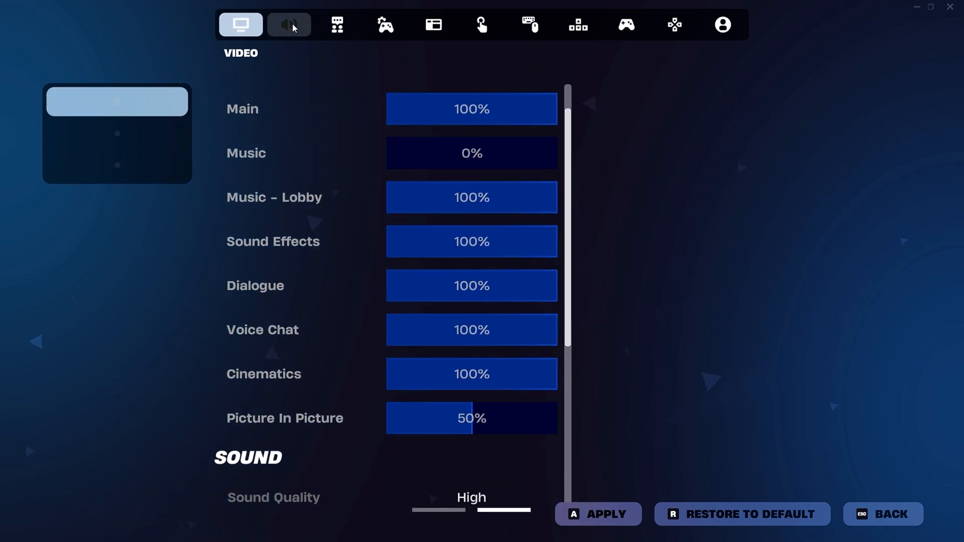
left_click(289, 25)
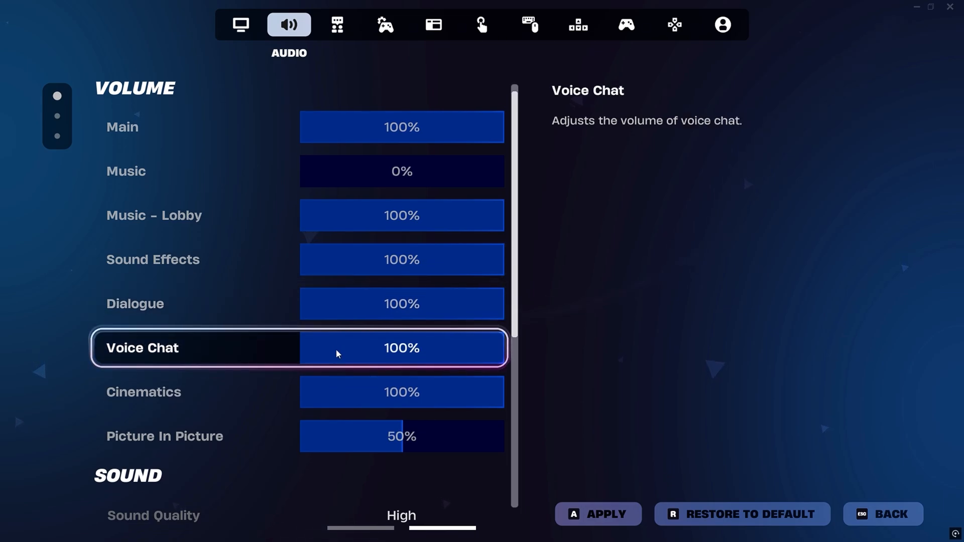
scroll("down", 3)
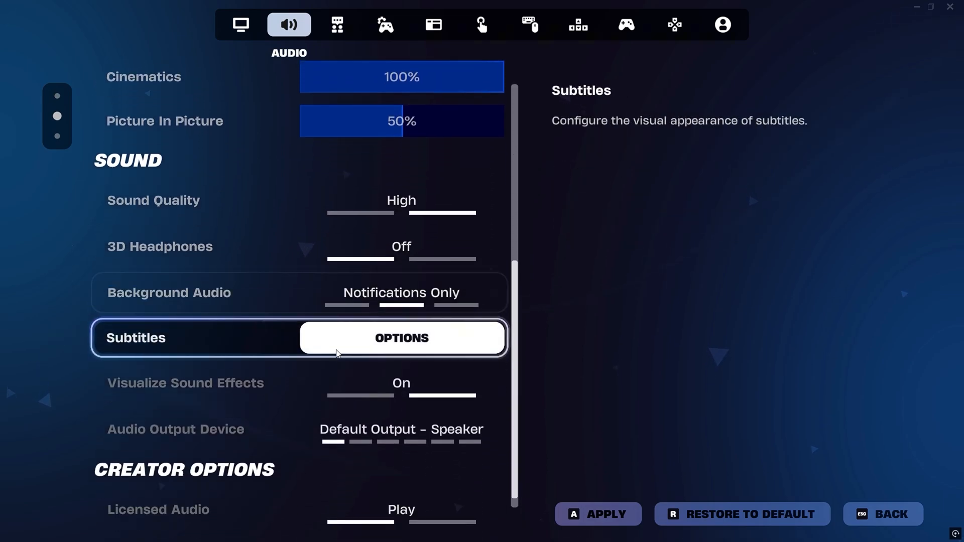
scroll("down", 3)
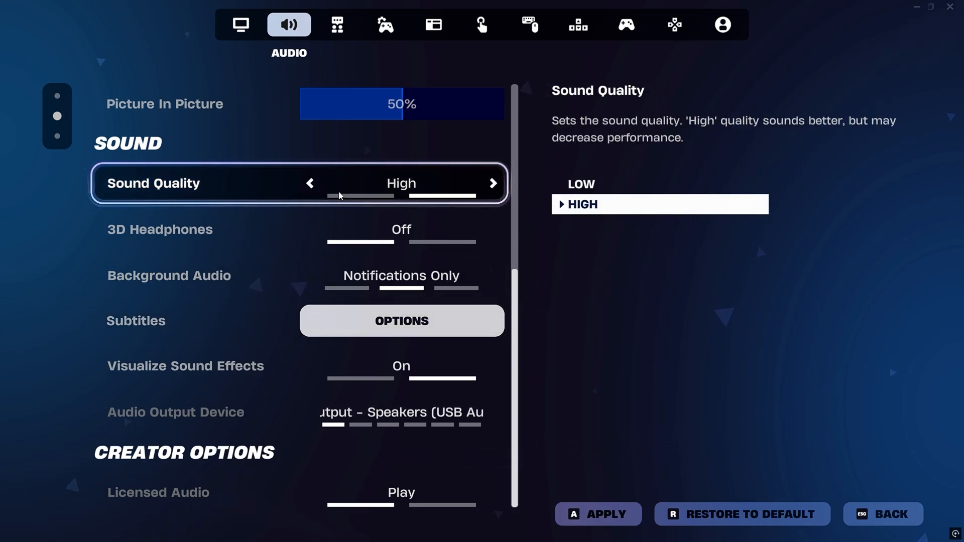
left_click(311, 184)
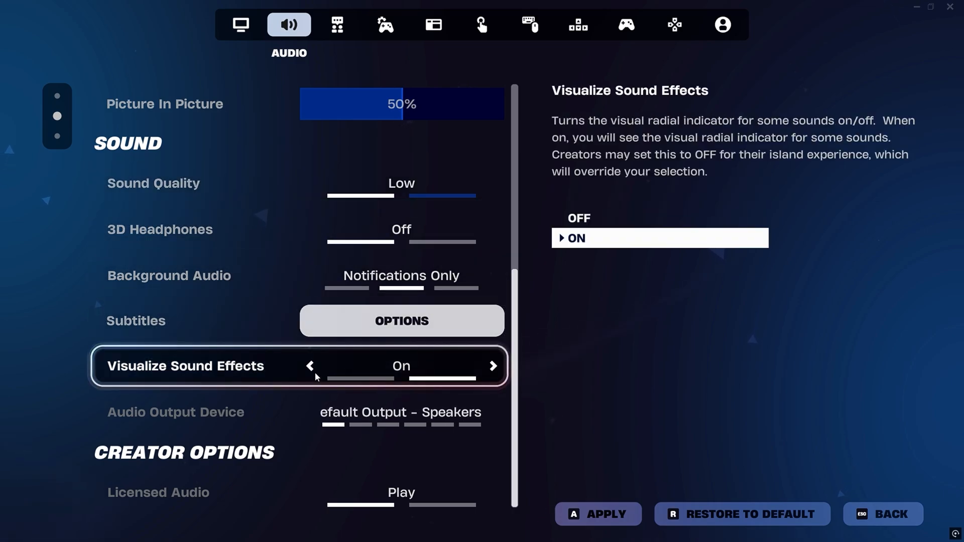
left_click(312, 366)
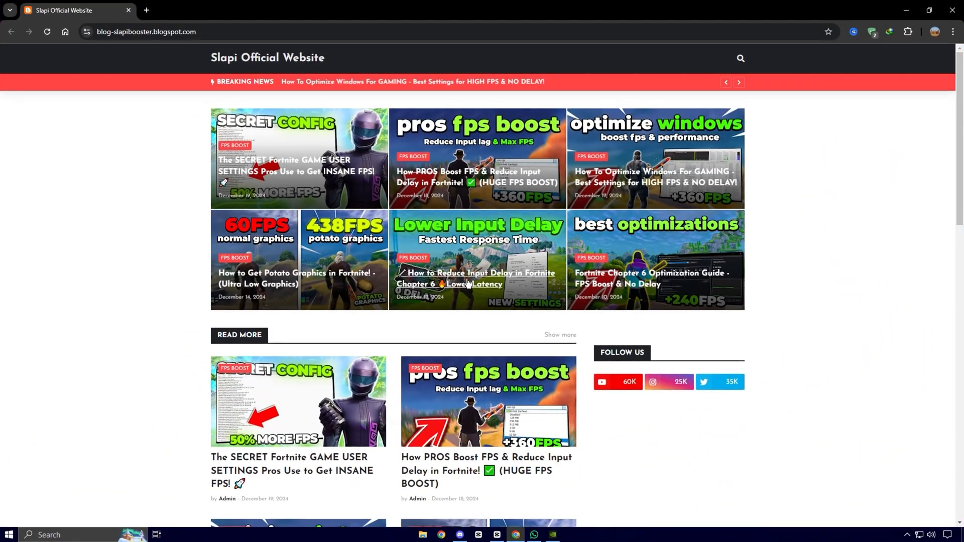
mouse_move(554, 188)
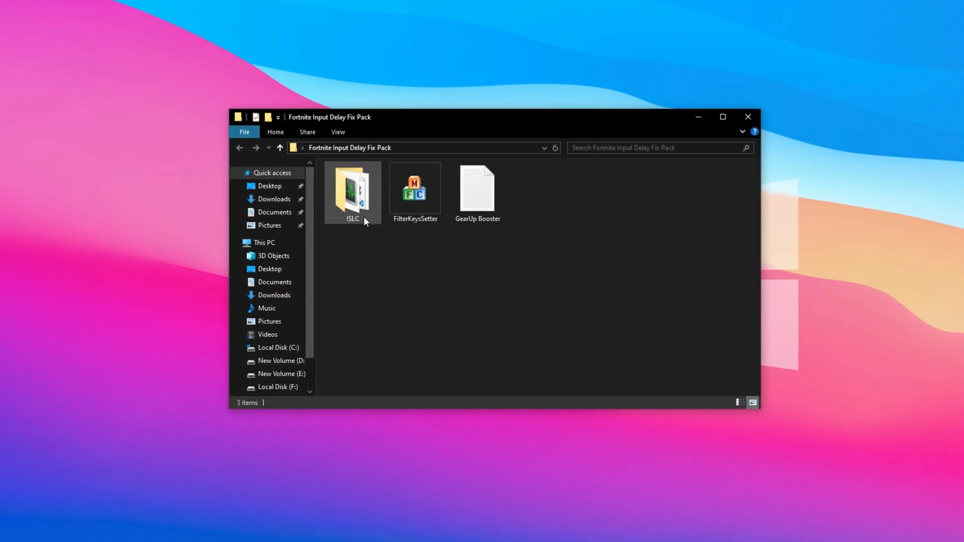
Launch Intelligent standby list cleaner from the pack's ISLC folder
left_click(414, 190)
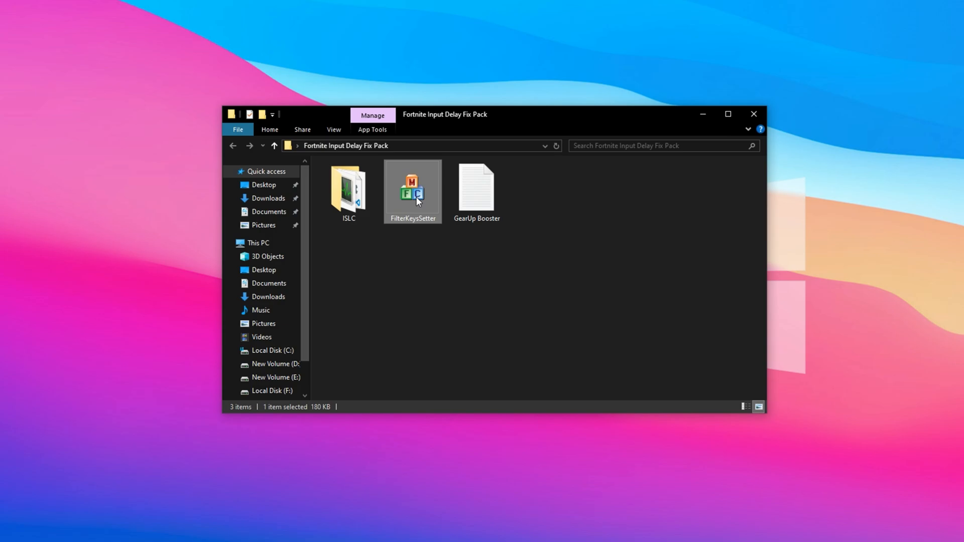
double_click(349, 186)
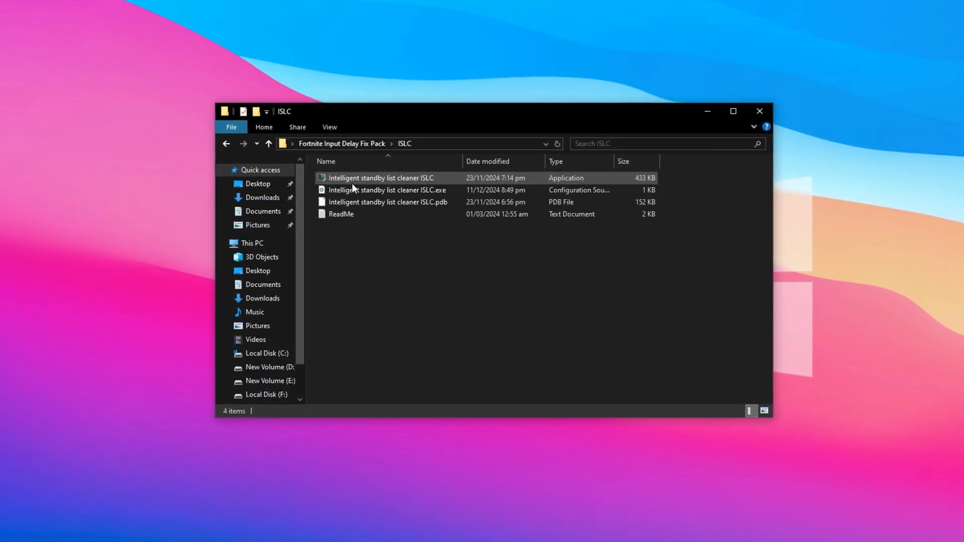
left_click(380, 178)
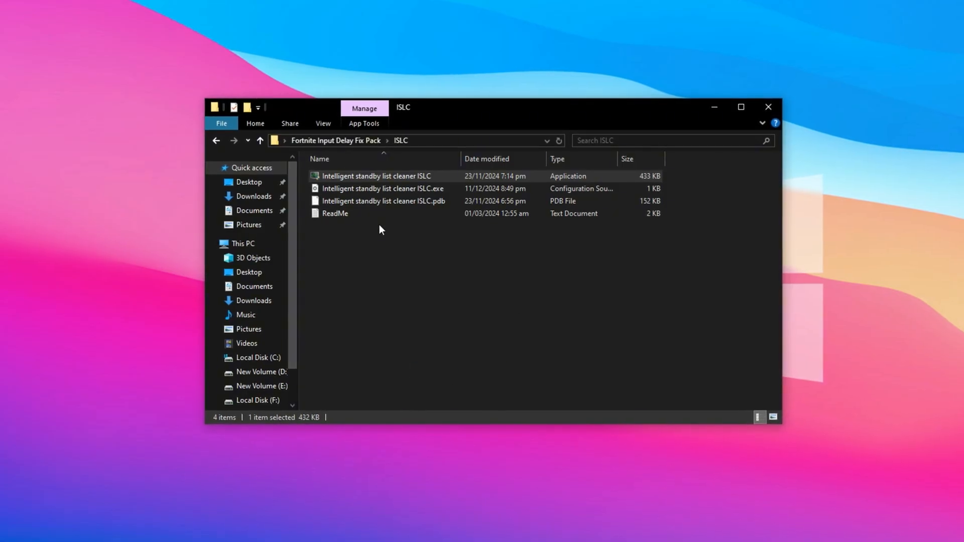
double_click(374, 176)
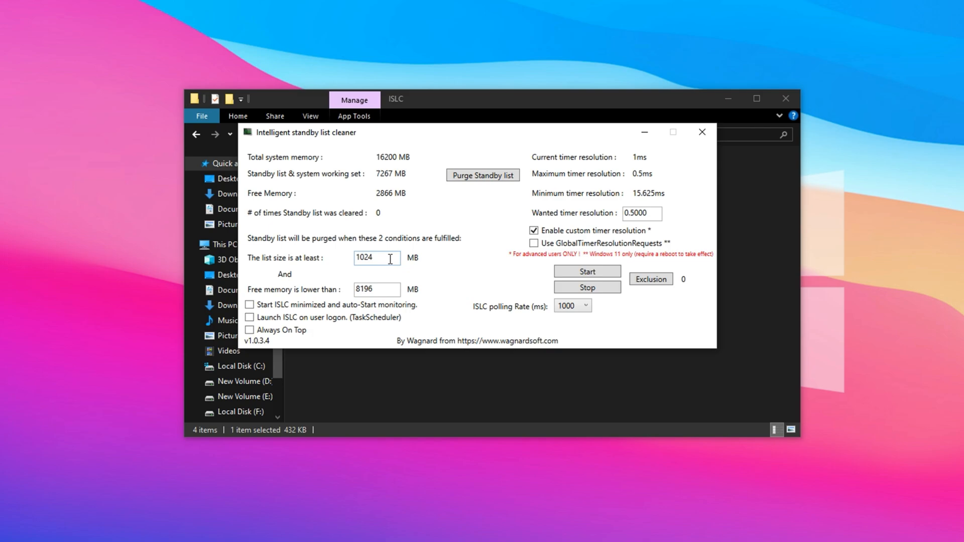
Set the 'Free memory is lower than' threshold to 8000 MB
double_click(376, 258)
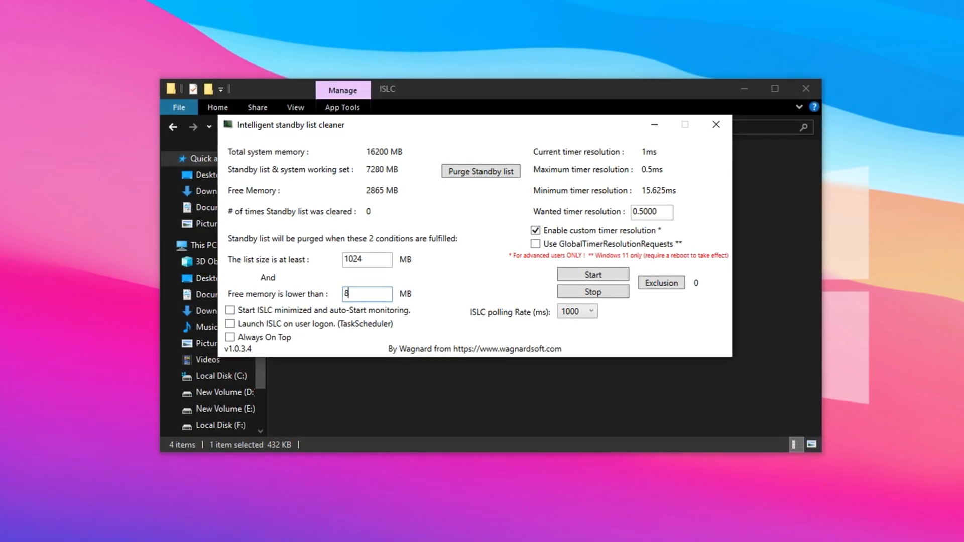
type("000")
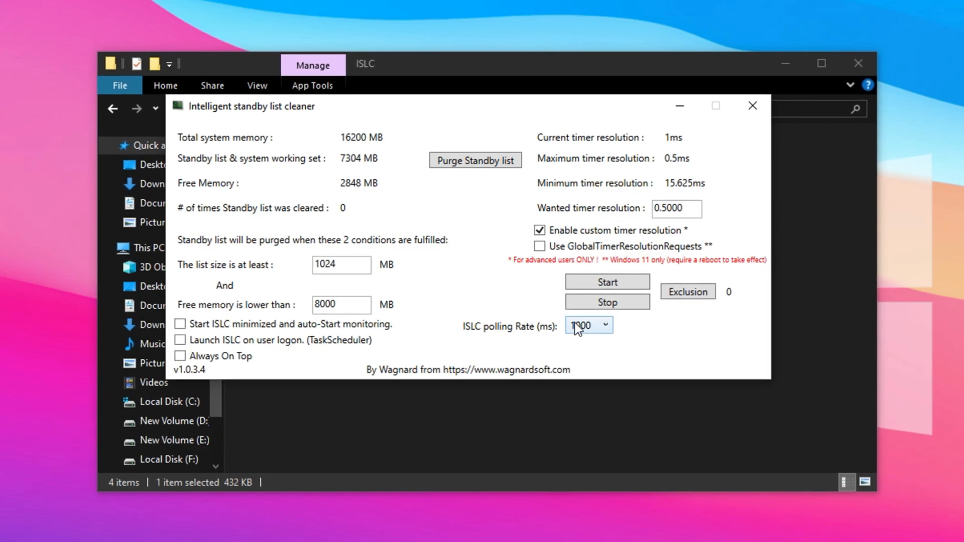
Enable always-on-top and startup options, purge the standby list now, and minimise the cleaner
left_click(604, 325)
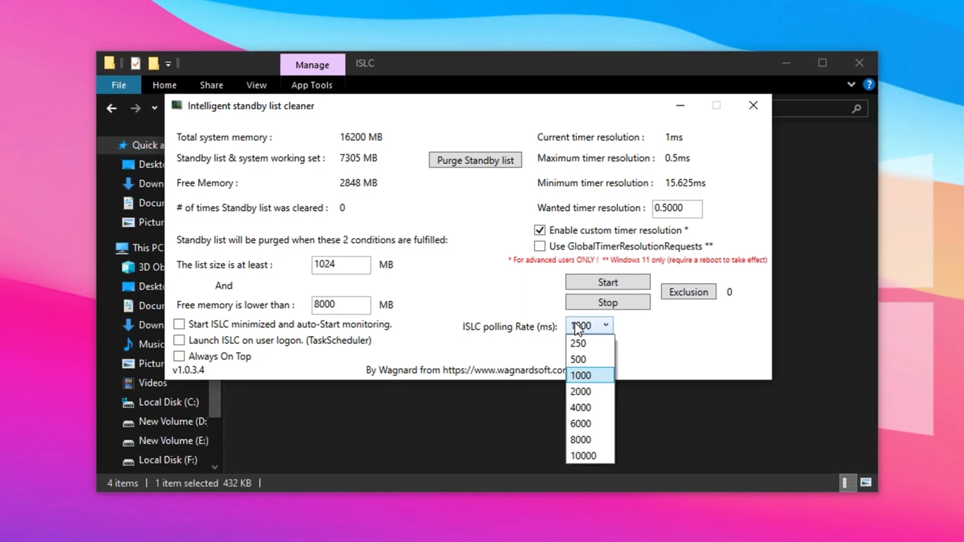
mouse_move(589, 369)
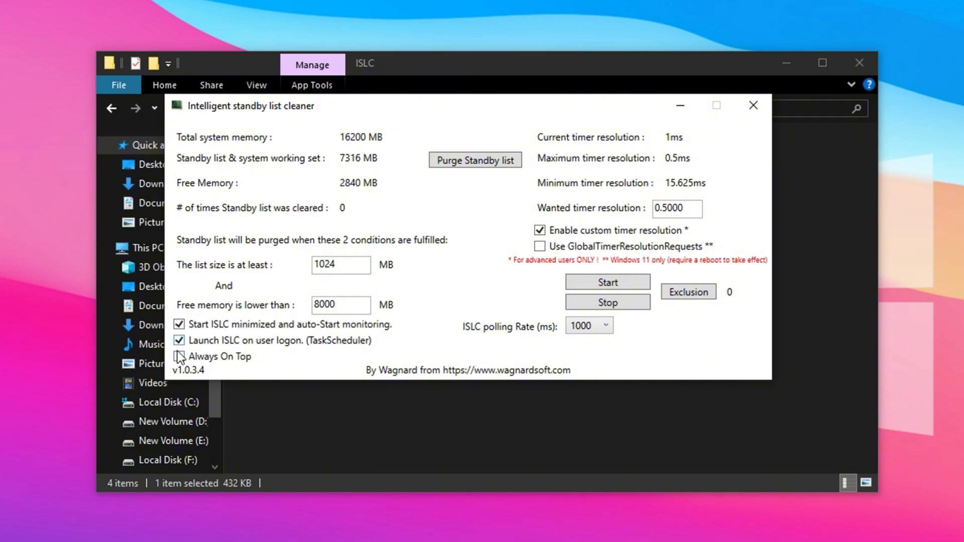
left_click(178, 356)
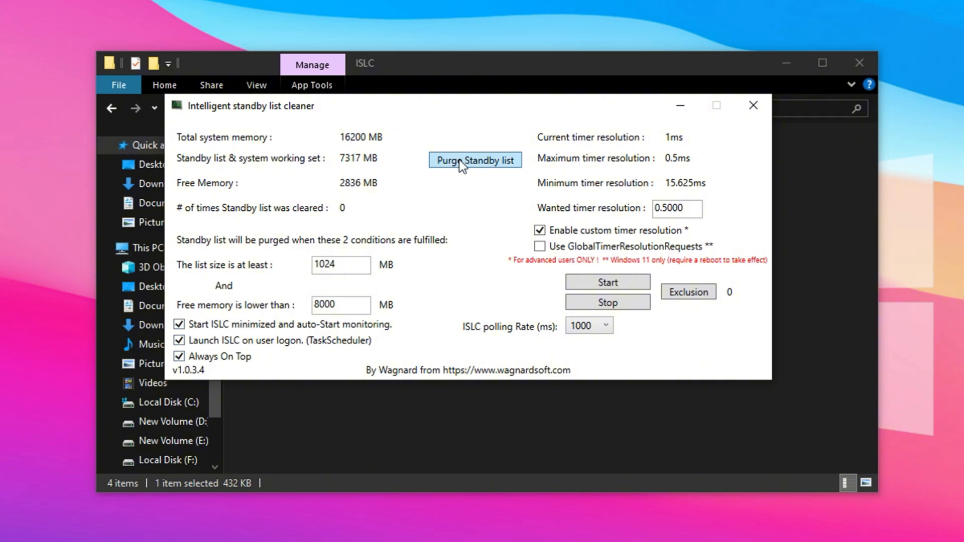
left_click(475, 160)
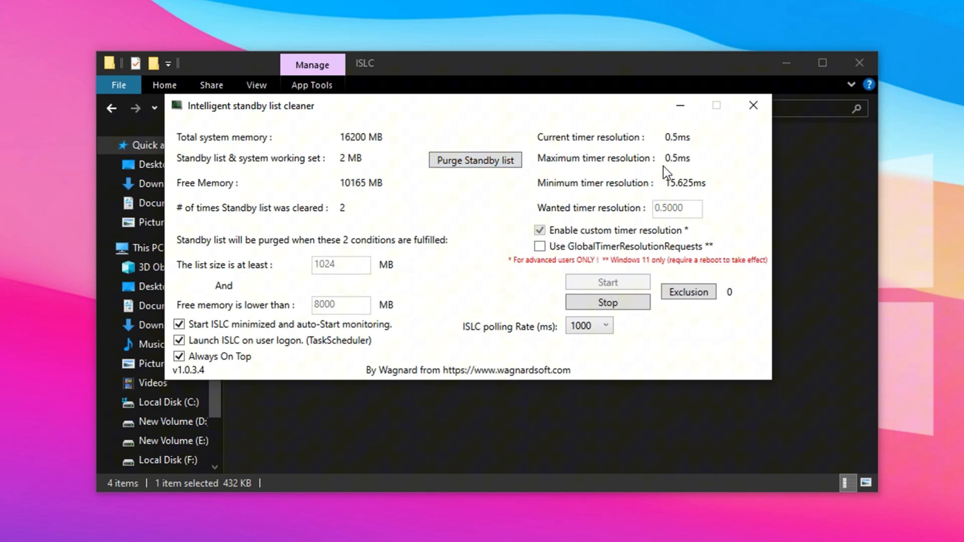
mouse_move(681, 108)
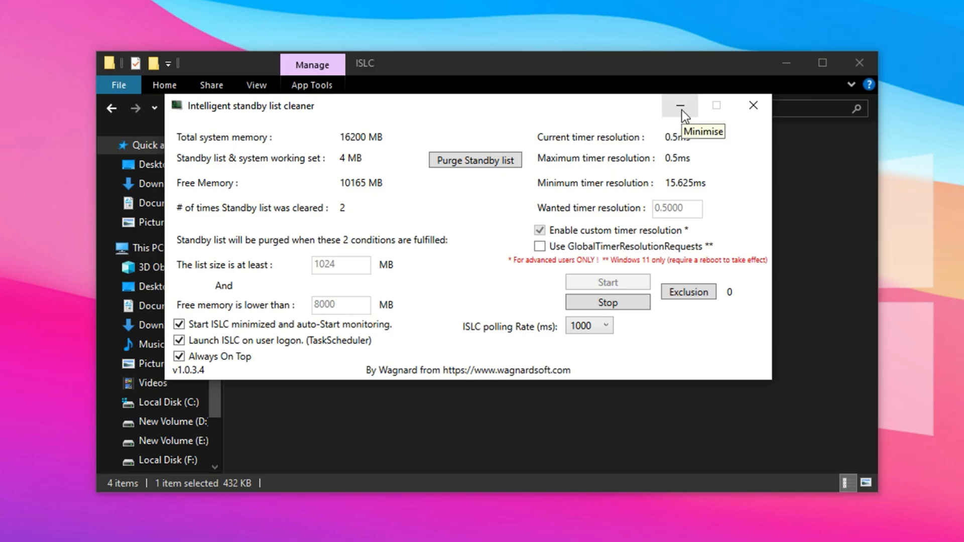
left_click(679, 105)
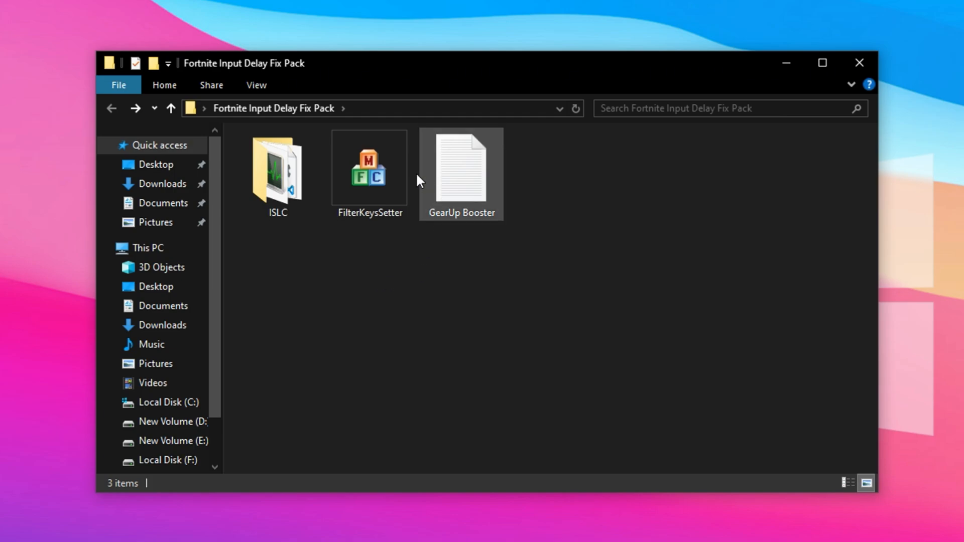
Select FilterKeysSetter in the Fortnite Input Delay Fix Pack folder
left_click(369, 176)
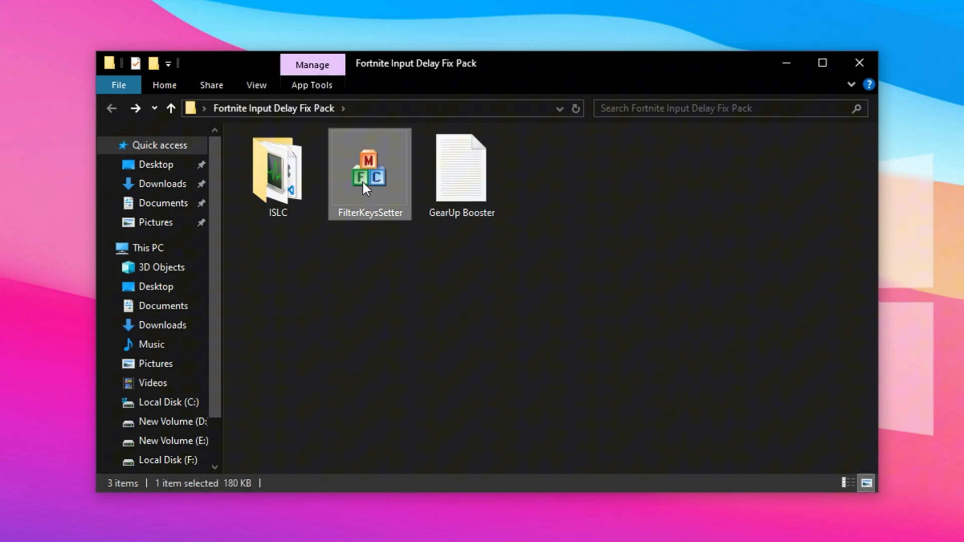
right_click(366, 189)
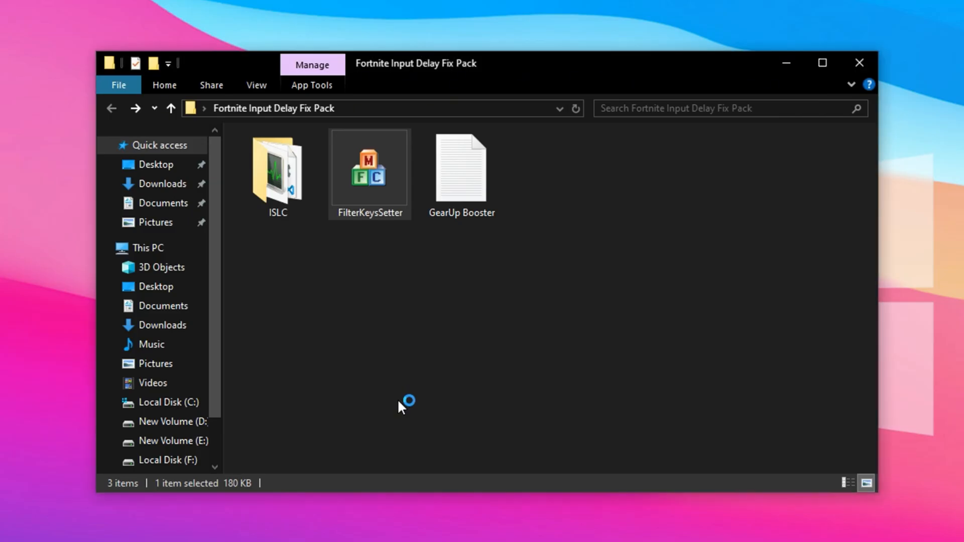
Enable filter keys, set repeat delay to 200 ms with 25 ms rate, and save to registry
double_click(370, 171)
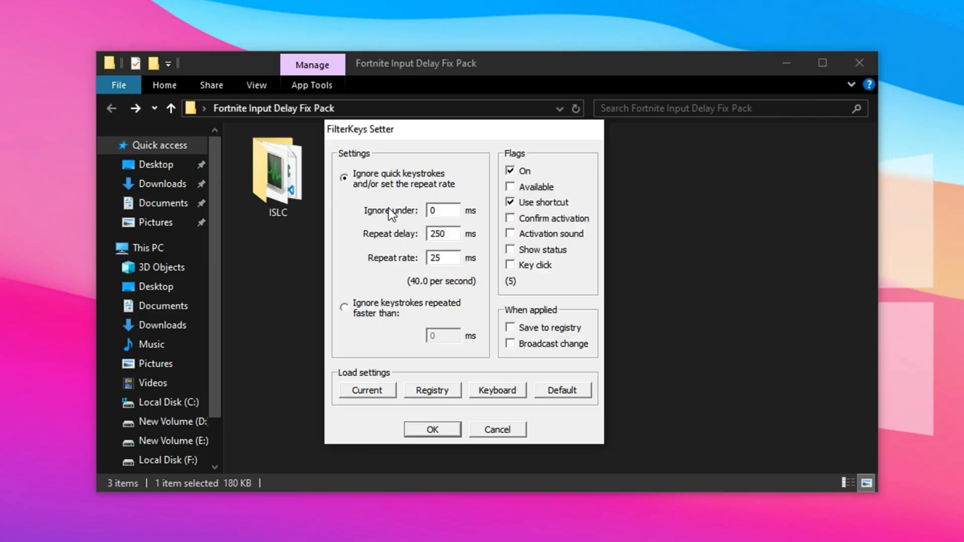
mouse_move(383, 238)
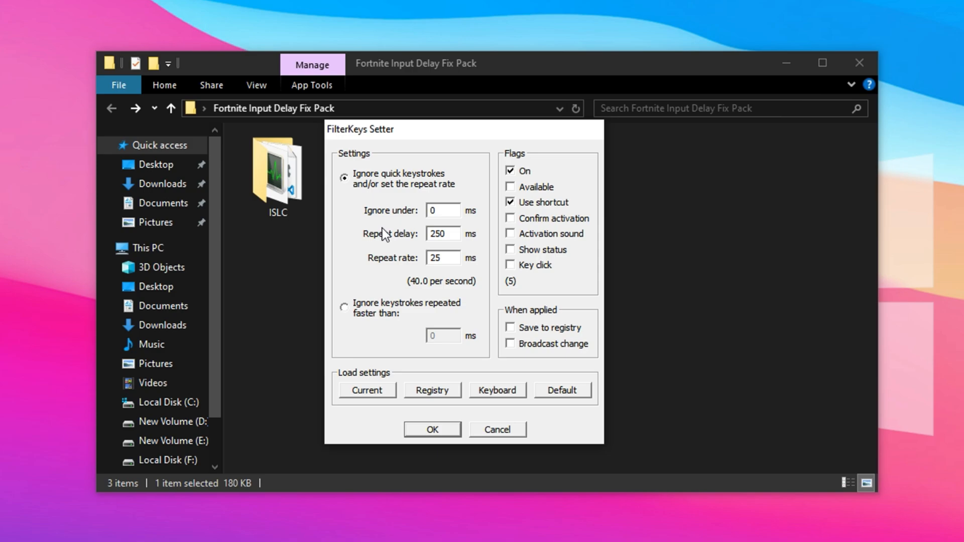
mouse_move(402, 201)
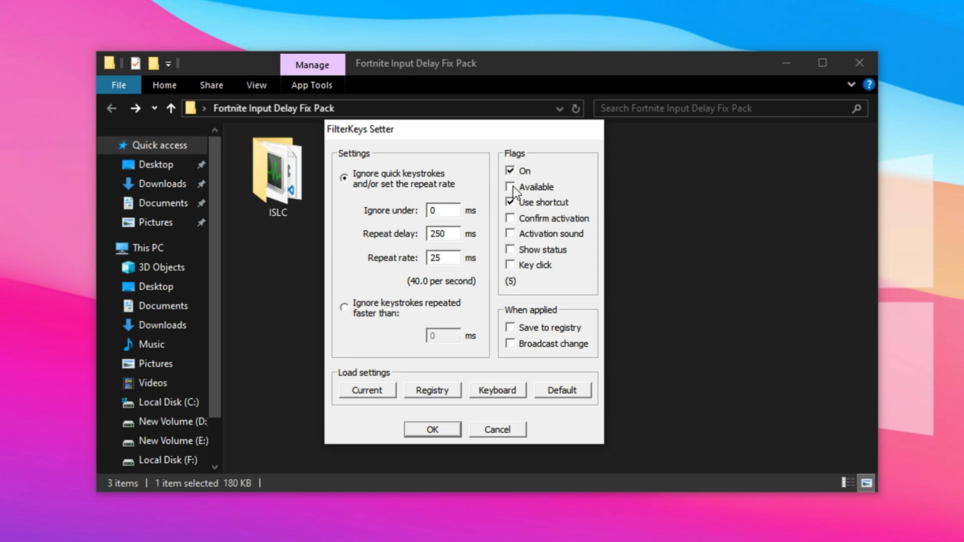
left_click(510, 186)
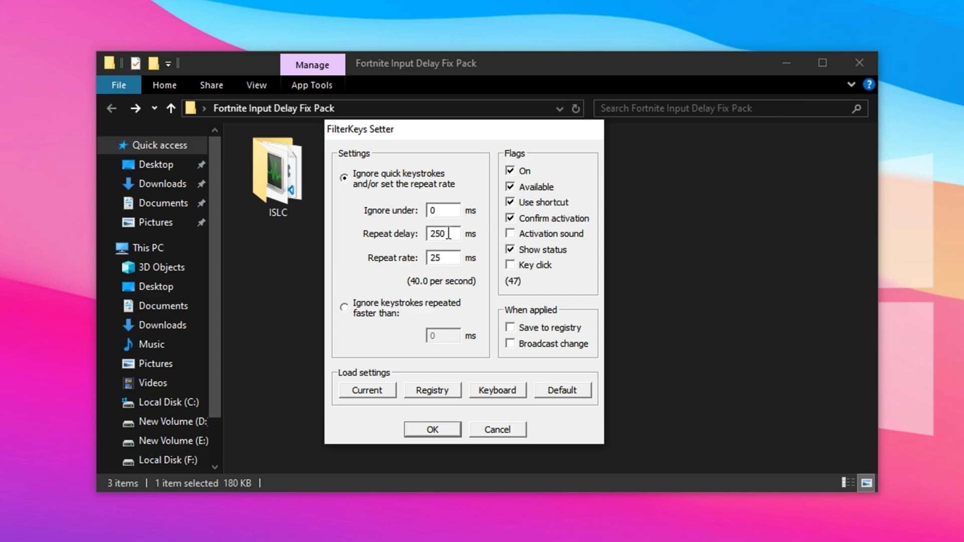
left_click(443, 210)
type("200")
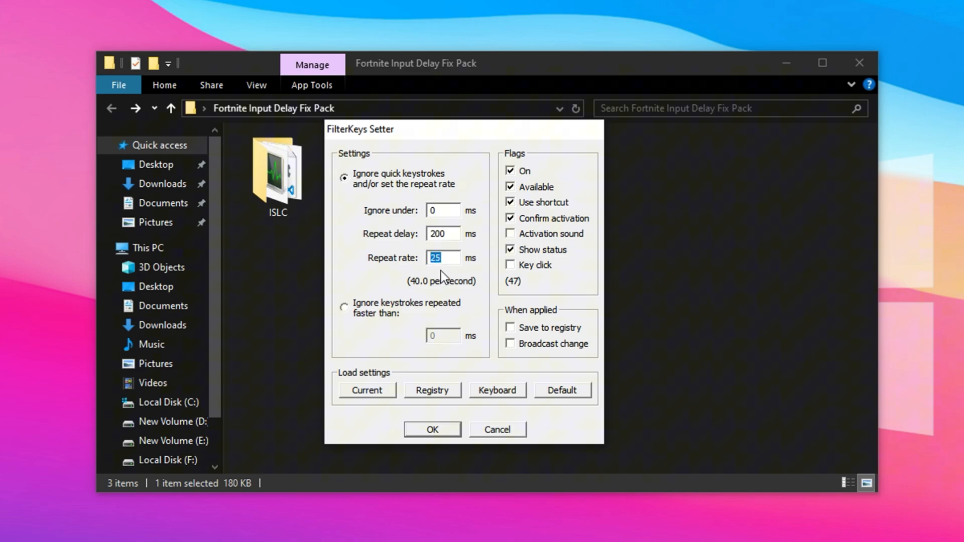
mouse_move(441, 302)
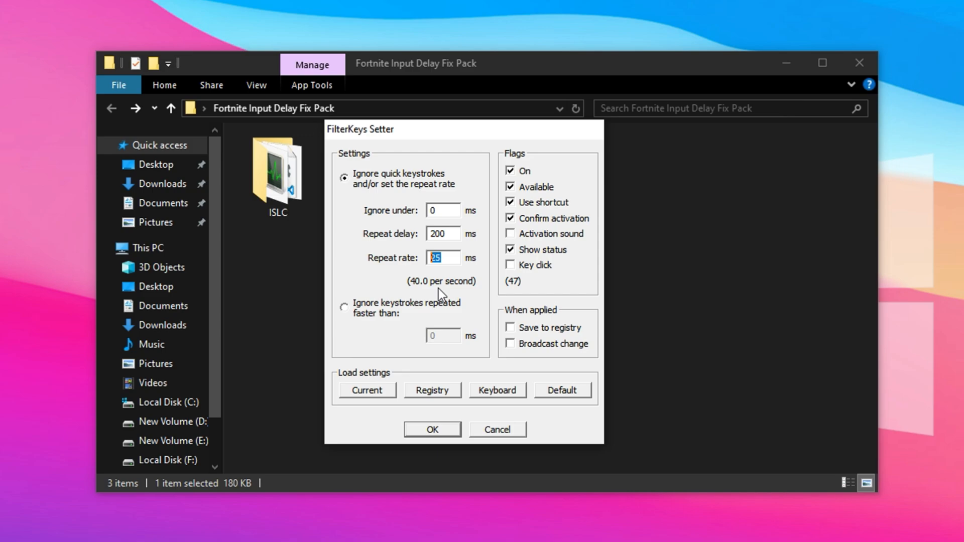
mouse_move(456, 293)
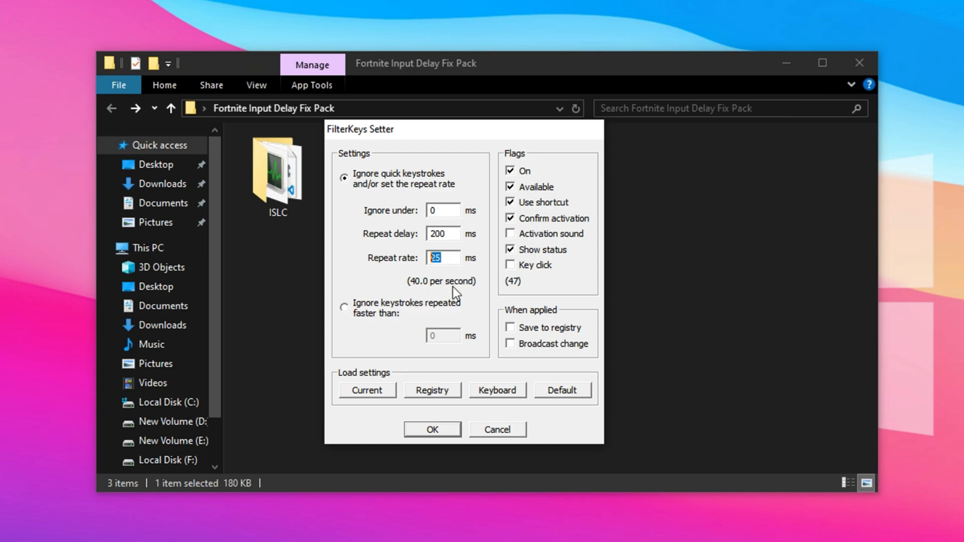
mouse_move(442, 288)
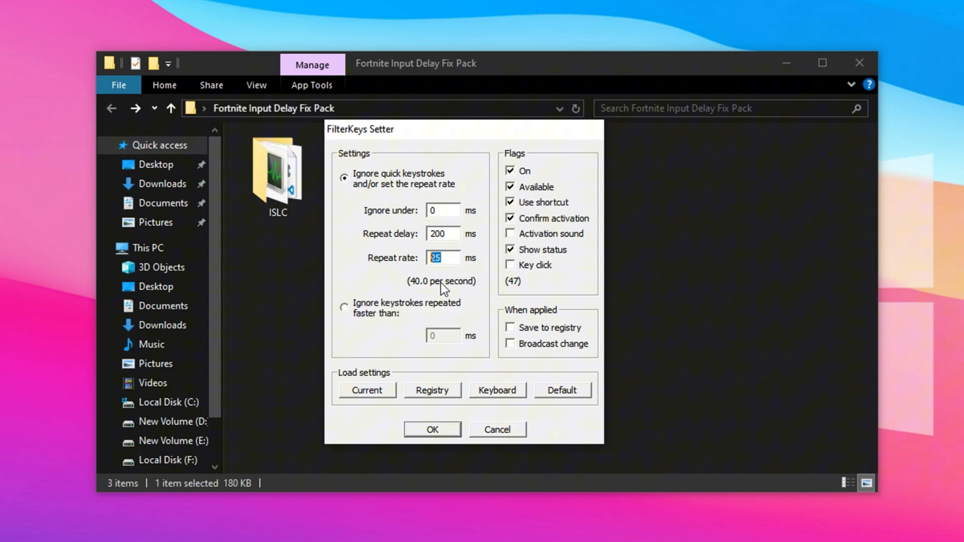
mouse_move(509, 332)
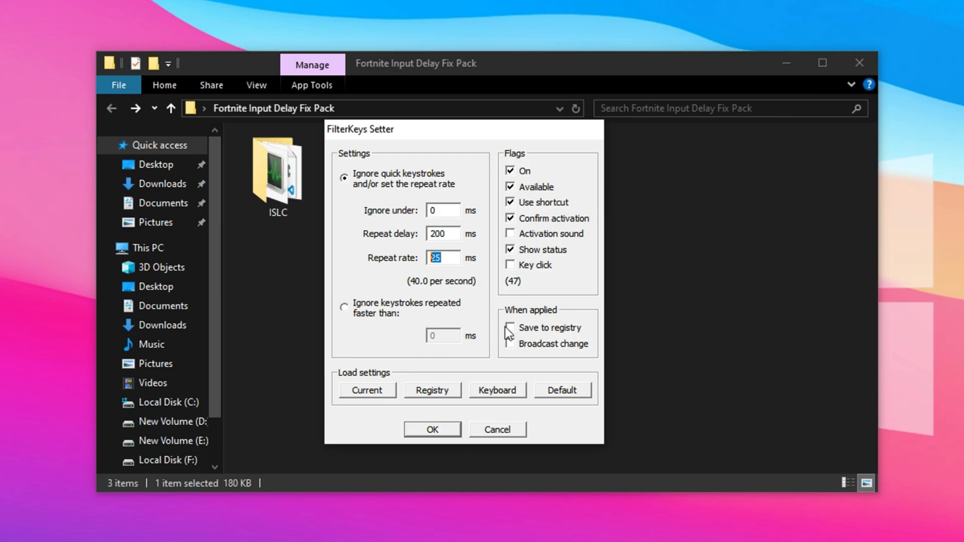
left_click(510, 328)
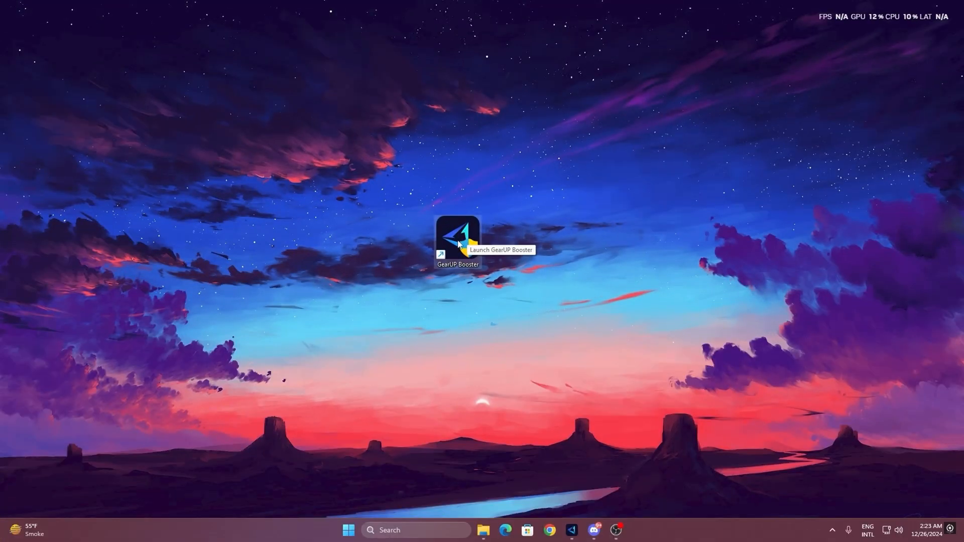
Launch GearUP Booster, browse the Games catalogue, and start boosting Fortnite from Home
double_click(457, 242)
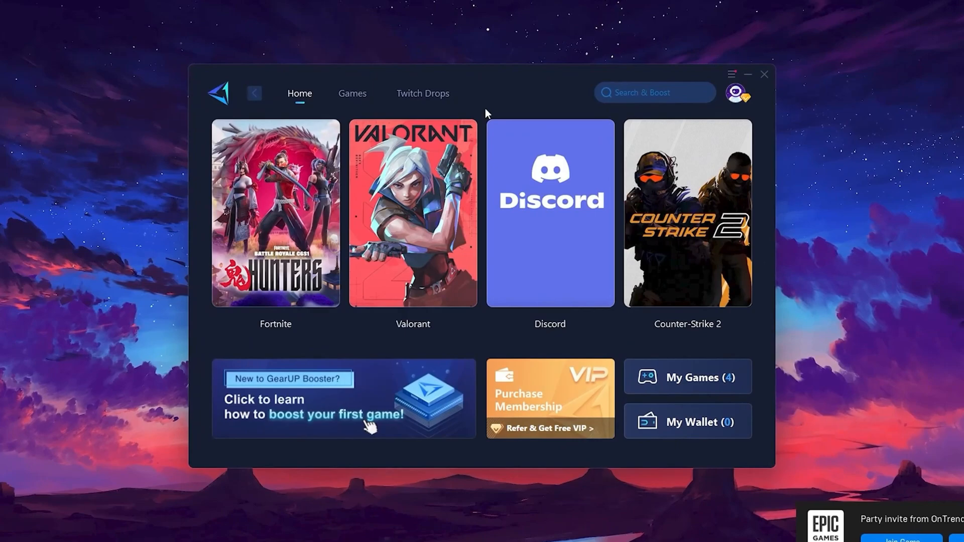
left_click(736, 94)
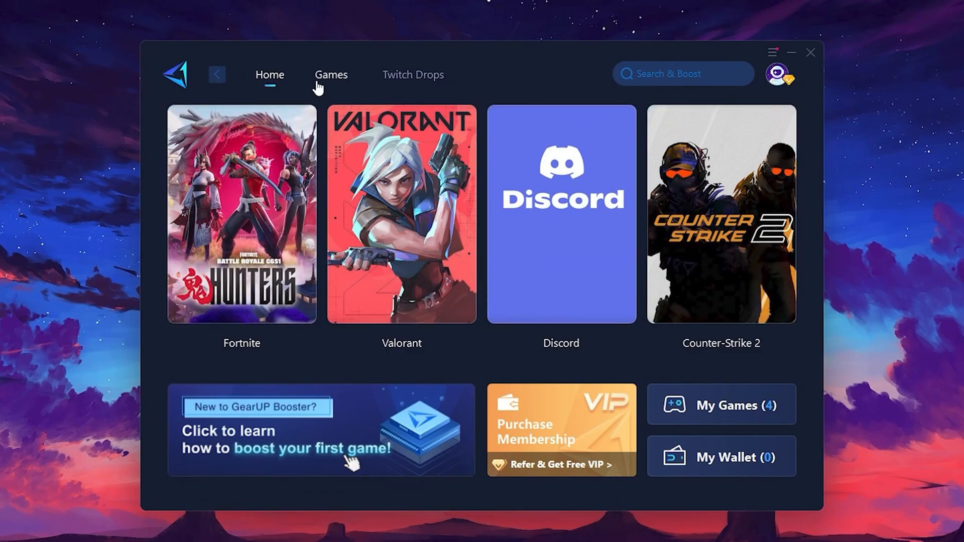
left_click(331, 75)
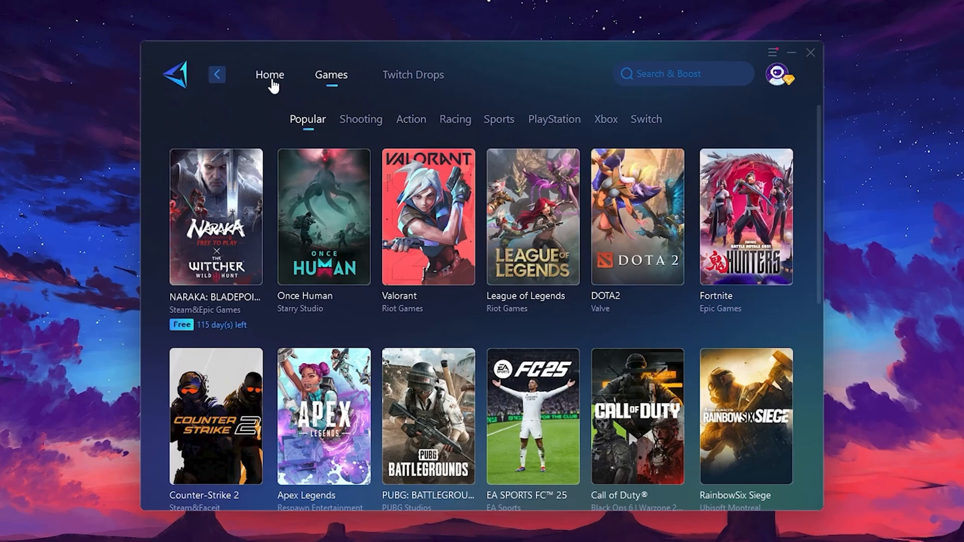
left_click(270, 75)
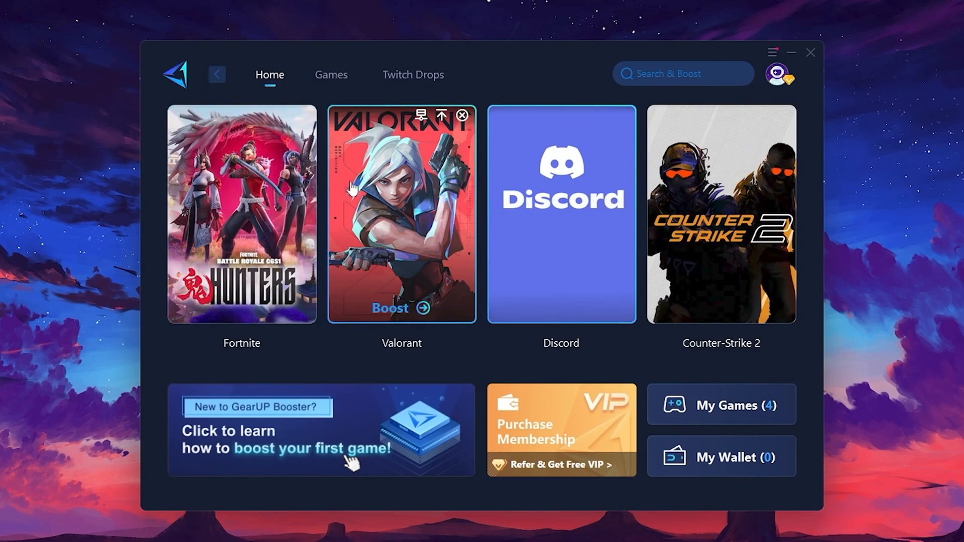
mouse_move(264, 300)
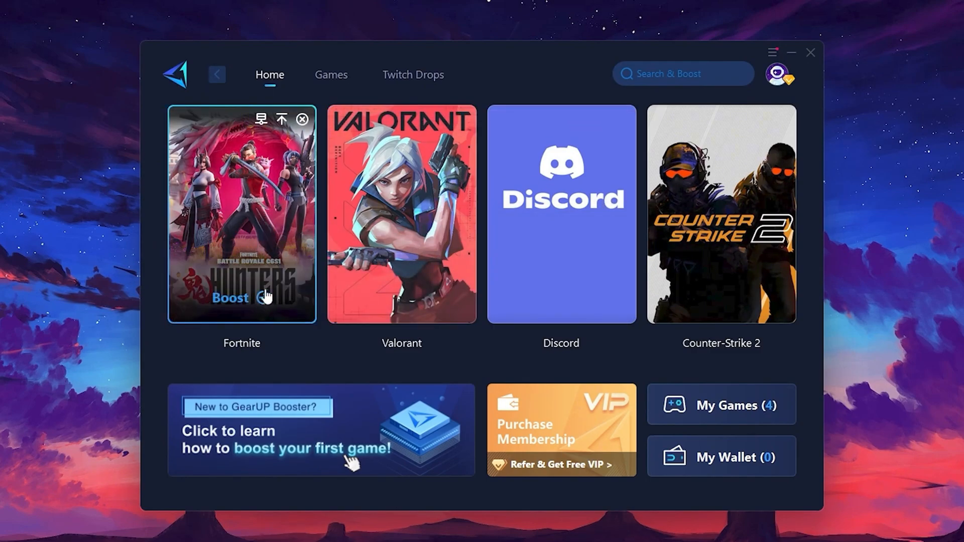
mouse_move(234, 308)
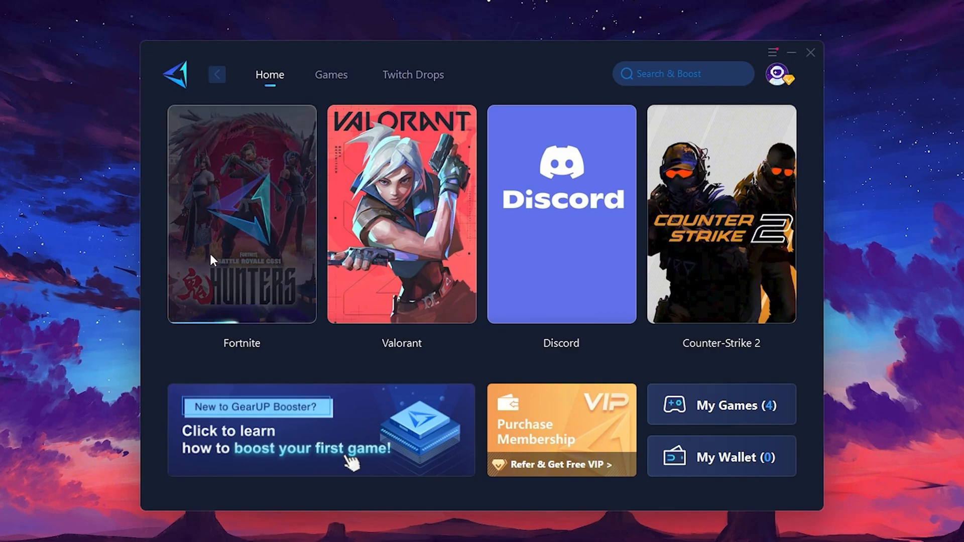
left_click(241, 214)
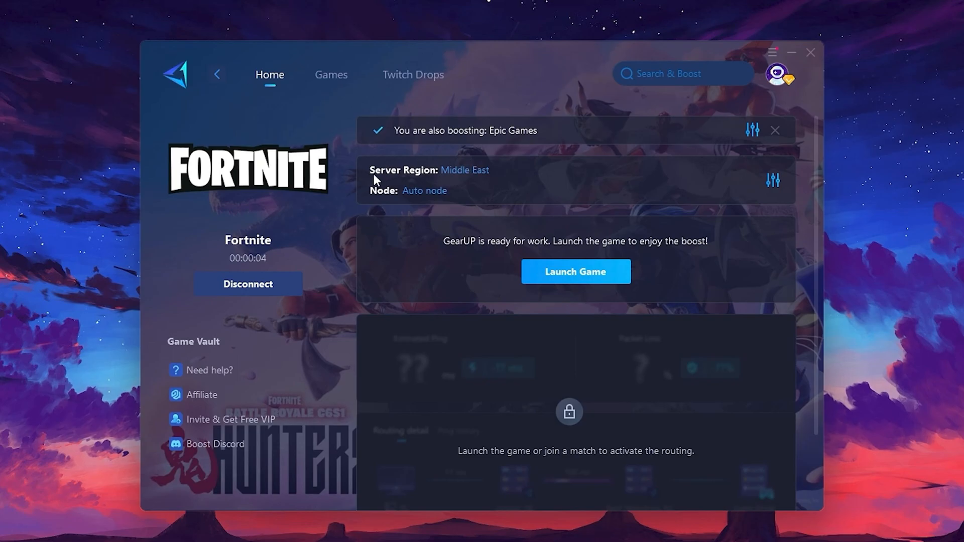
mouse_move(428, 198)
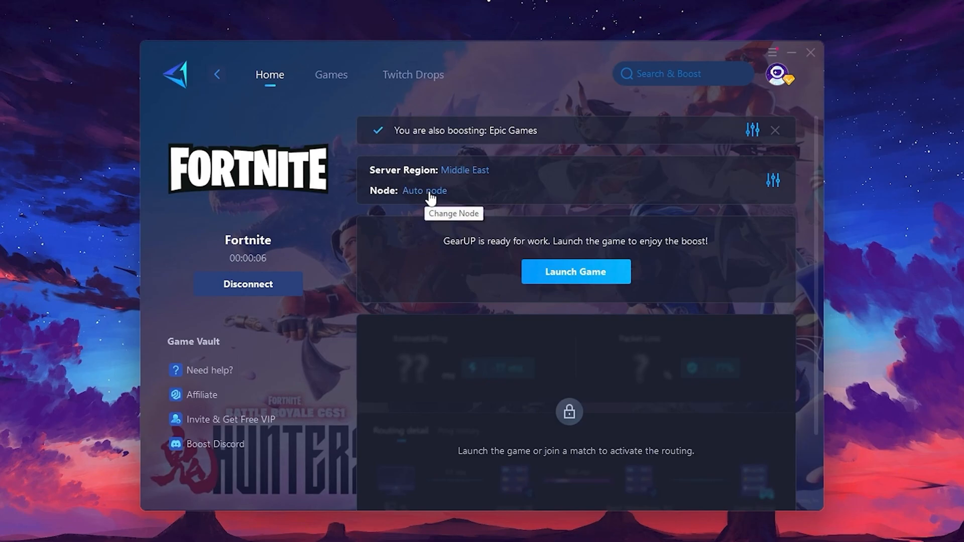
left_click(424, 191)
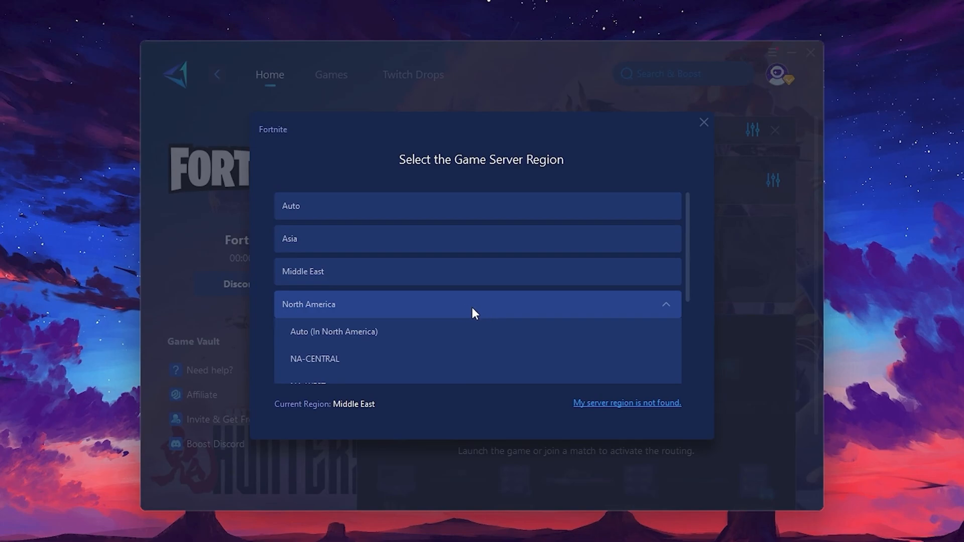
mouse_move(427, 285)
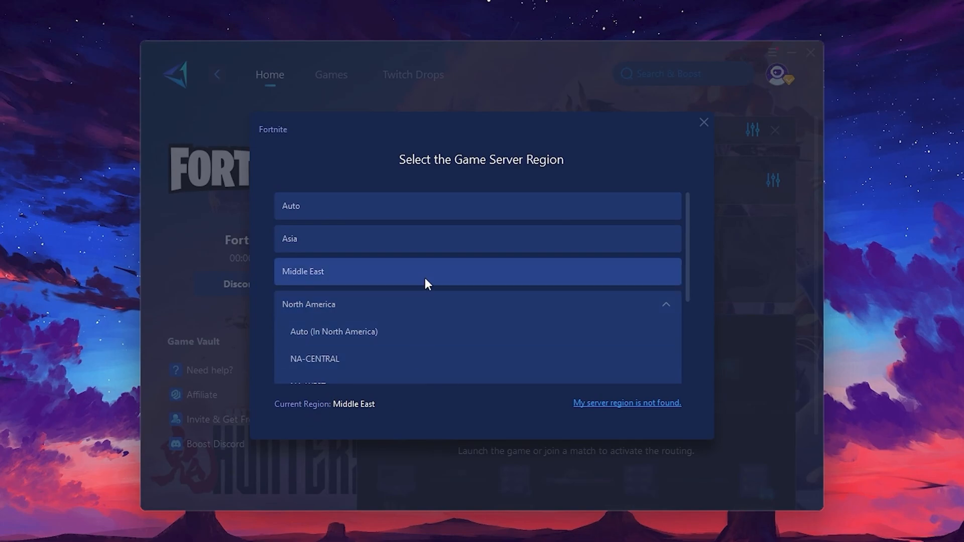
scroll("down", 3)
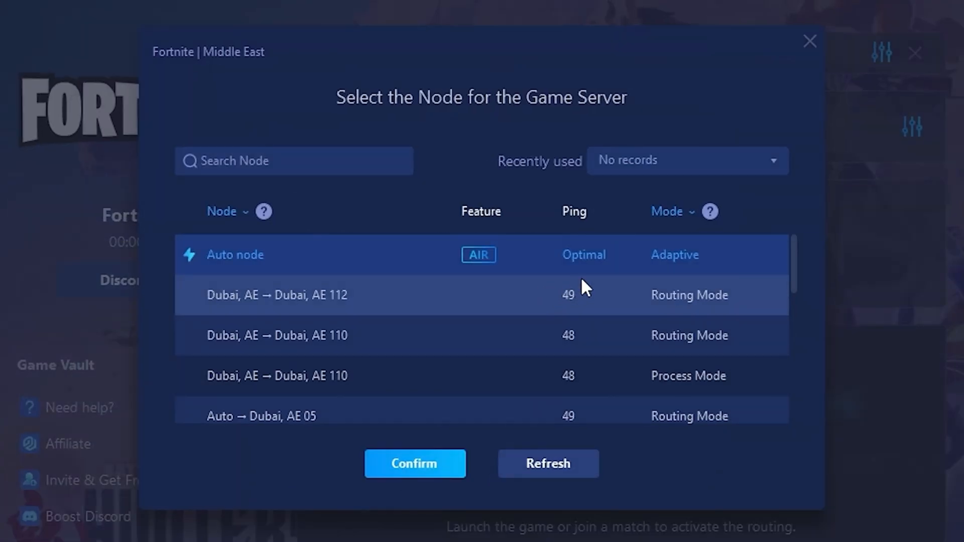
scroll("down", 3)
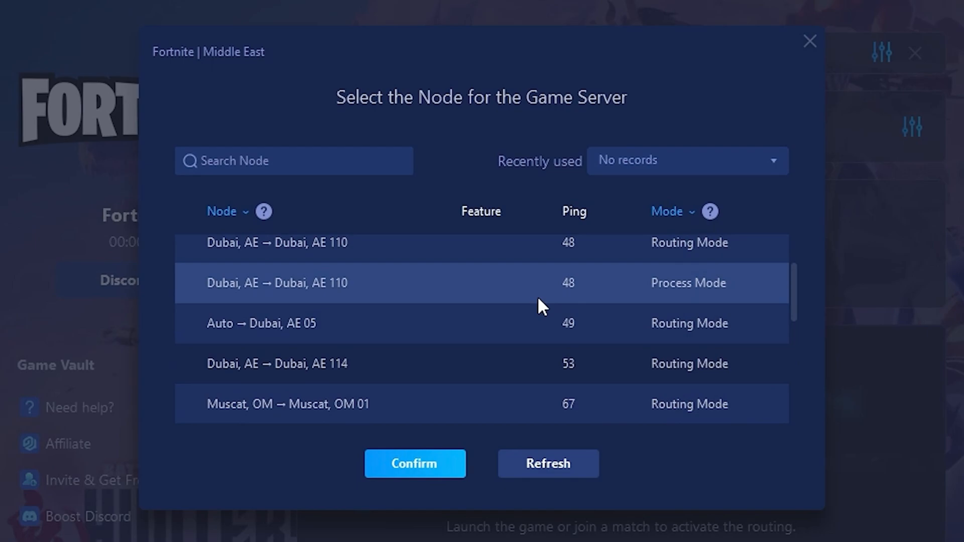
mouse_move(550, 307)
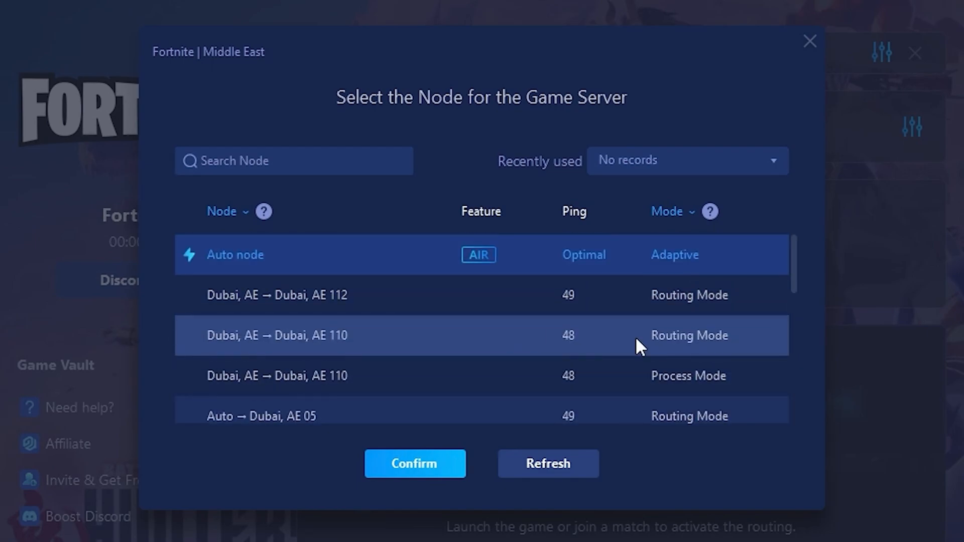
mouse_move(560, 298)
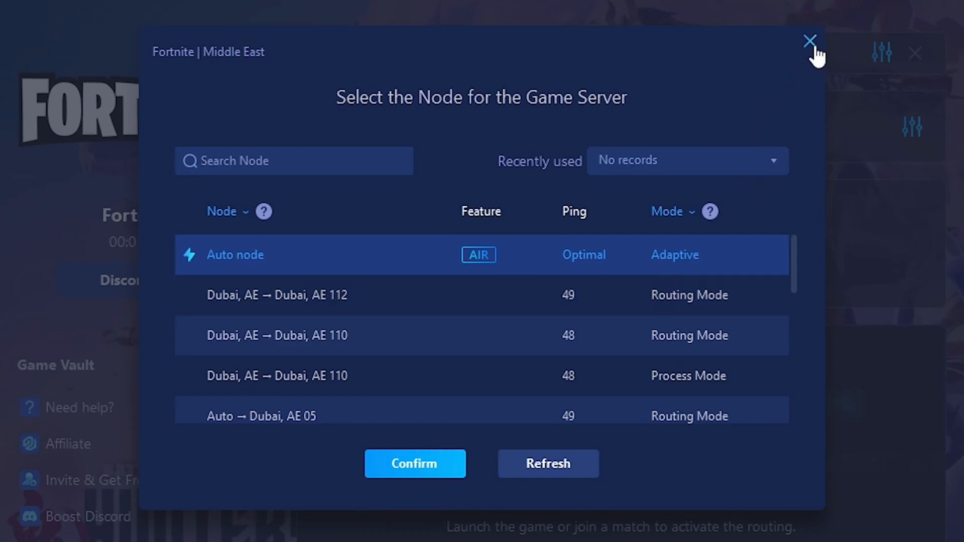
left_click(808, 39)
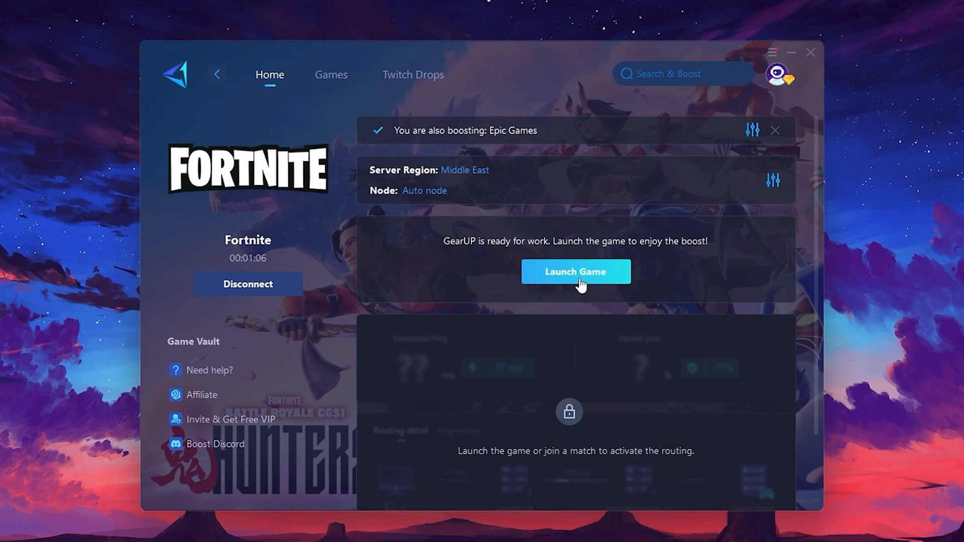
Launch Fortnite from GearUP with the boost active and play a match
left_click(576, 271)
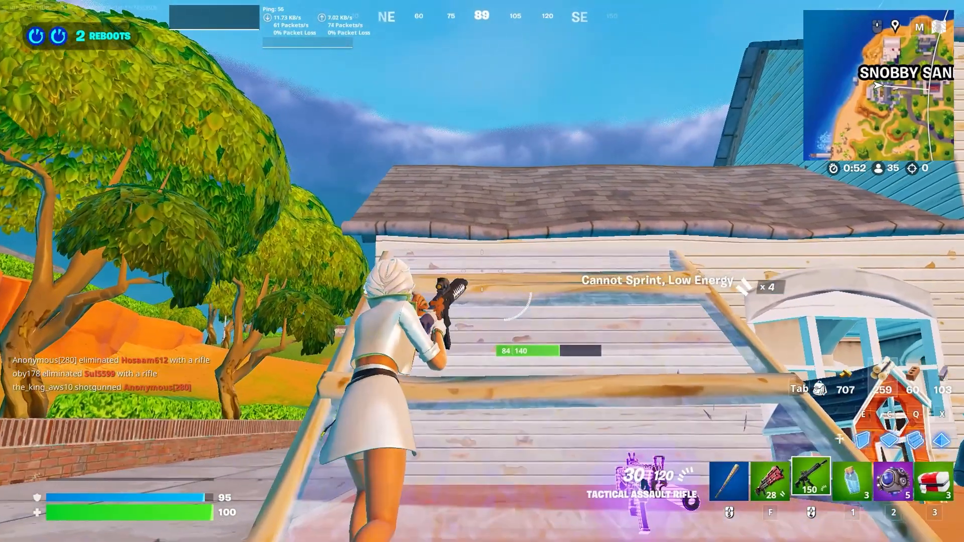
key("2")
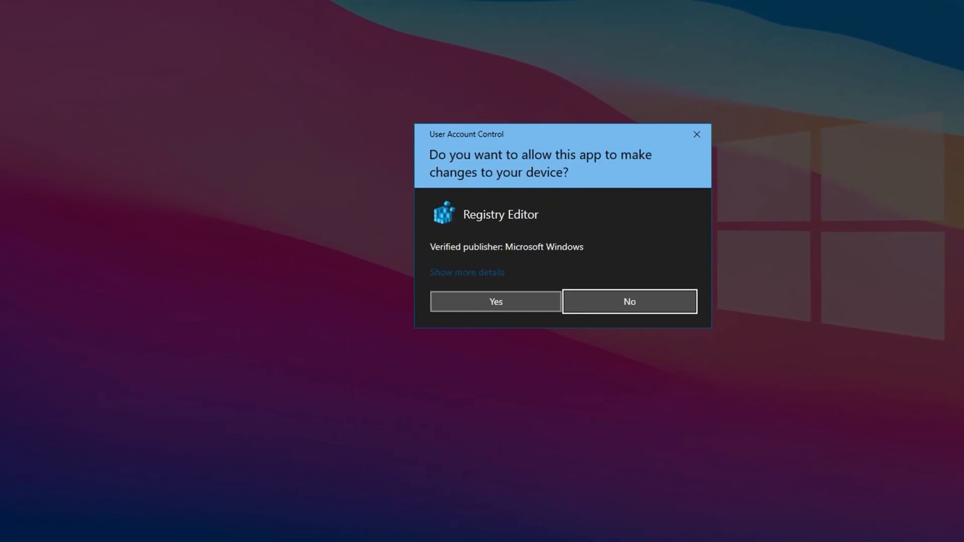
Allow Registry Editor to open and select KeyboardDataQueueSize under kbdclass\Parameters
left_click(496, 302)
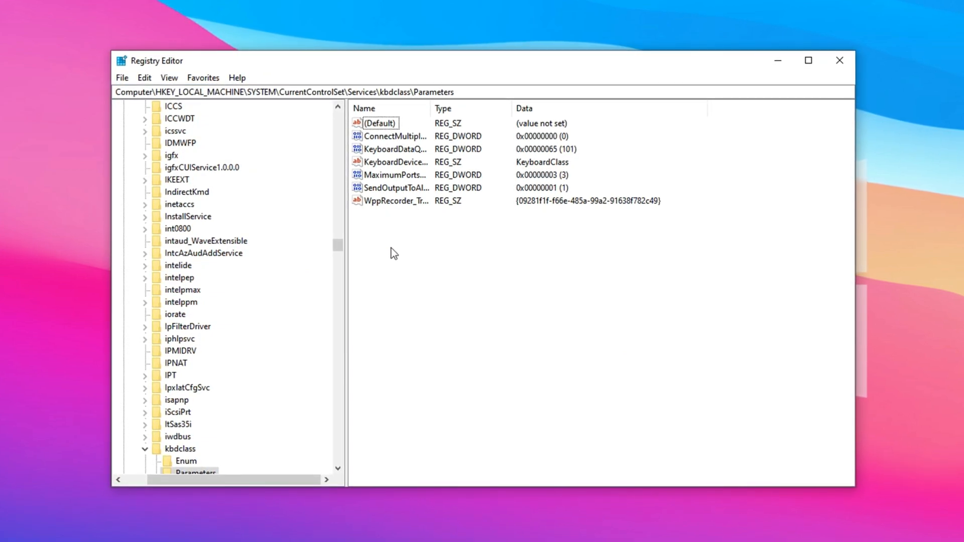
mouse_move(401, 246)
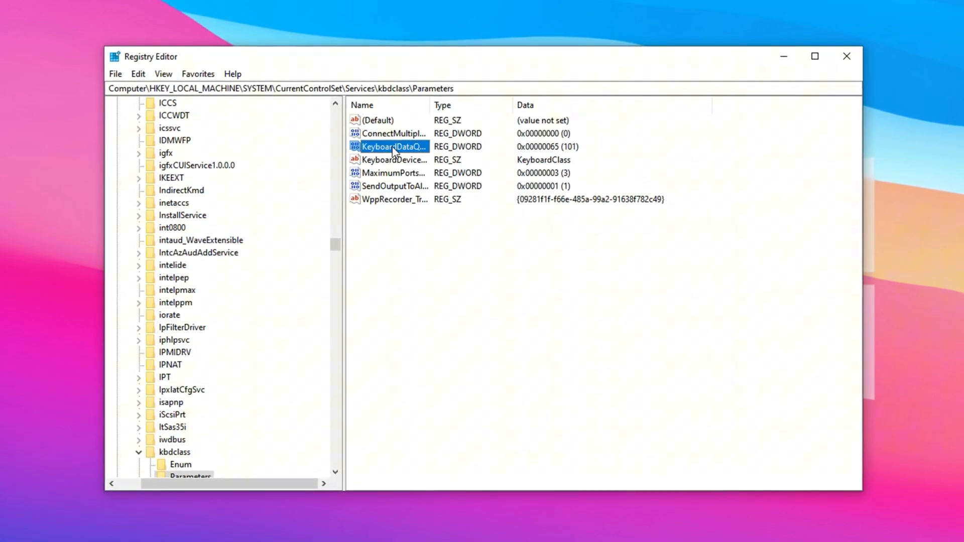
double_click(396, 147)
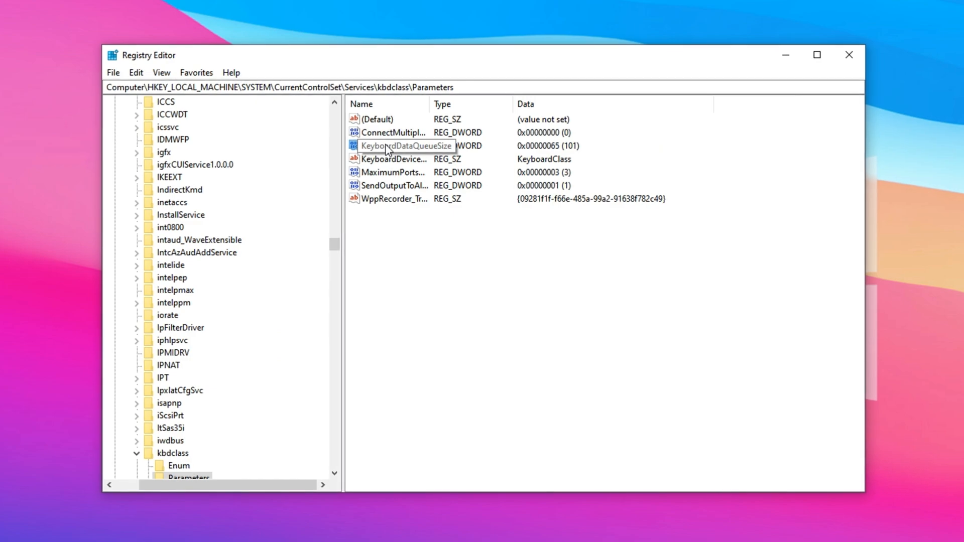
left_click(391, 145)
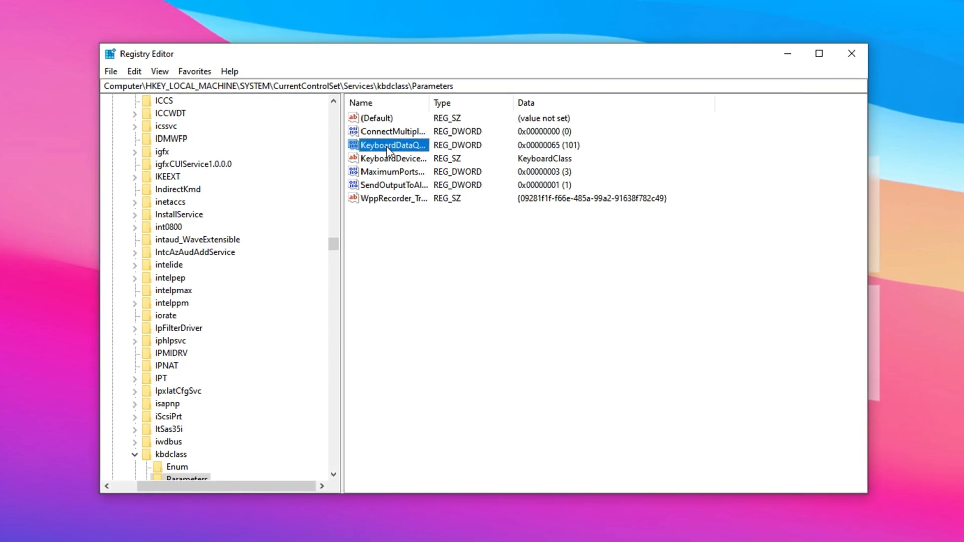
double_click(389, 145)
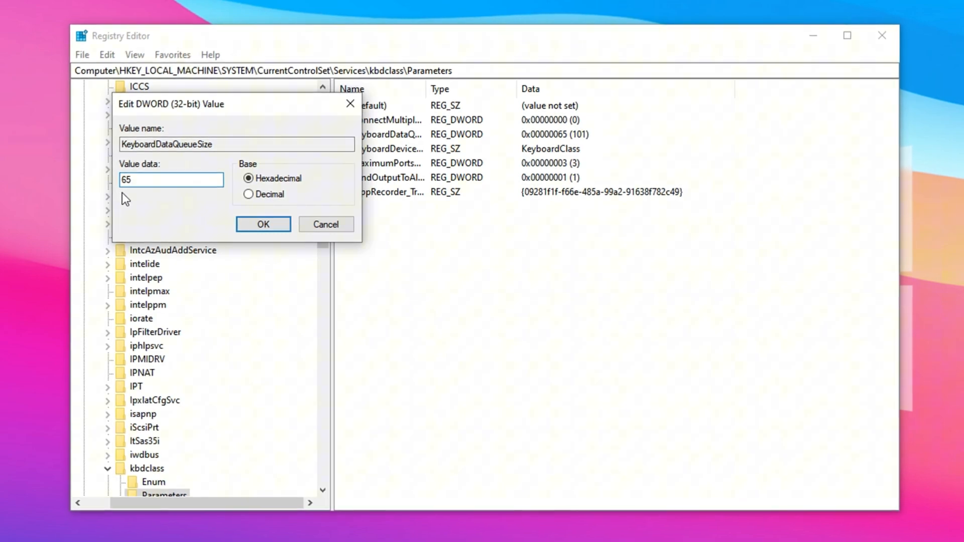
left_click(171, 179)
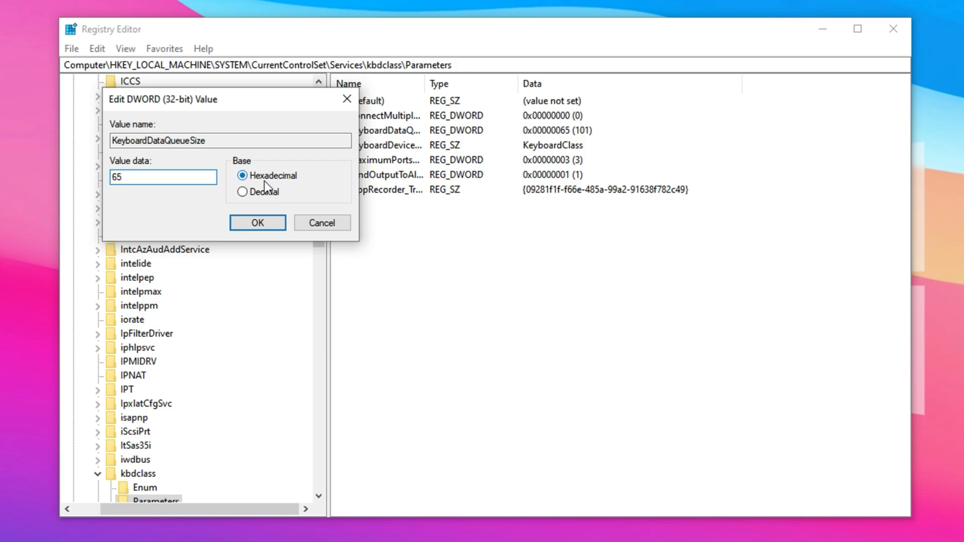
left_click(257, 223)
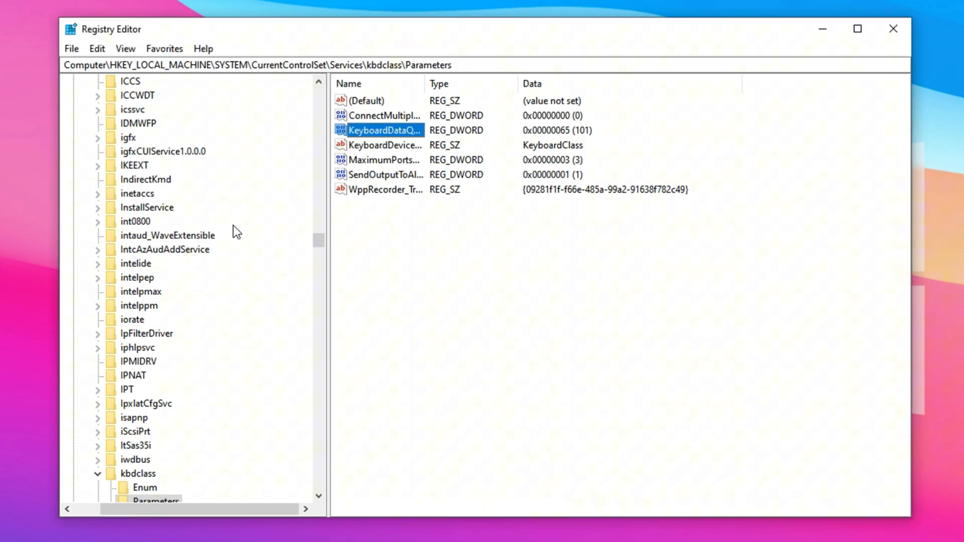
mouse_move(372, 217)
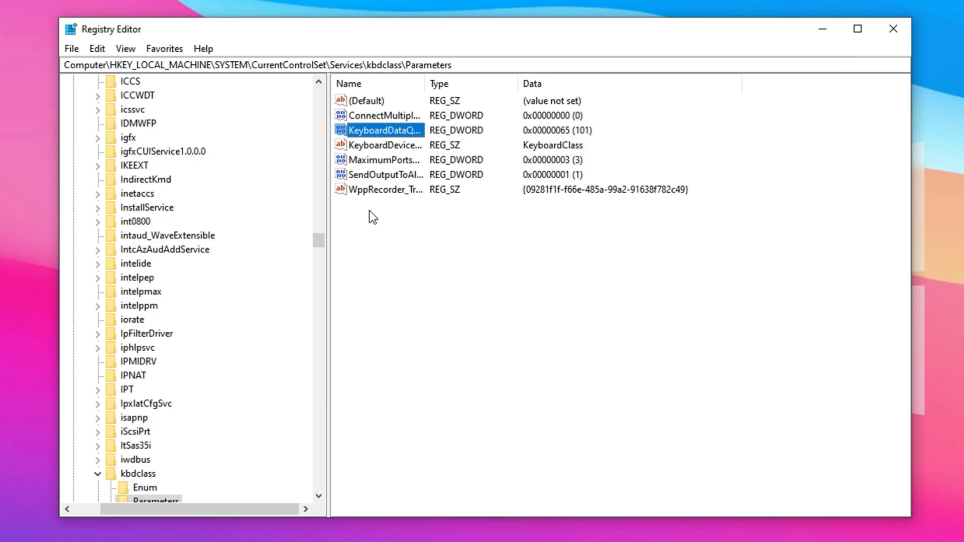
mouse_move(395, 229)
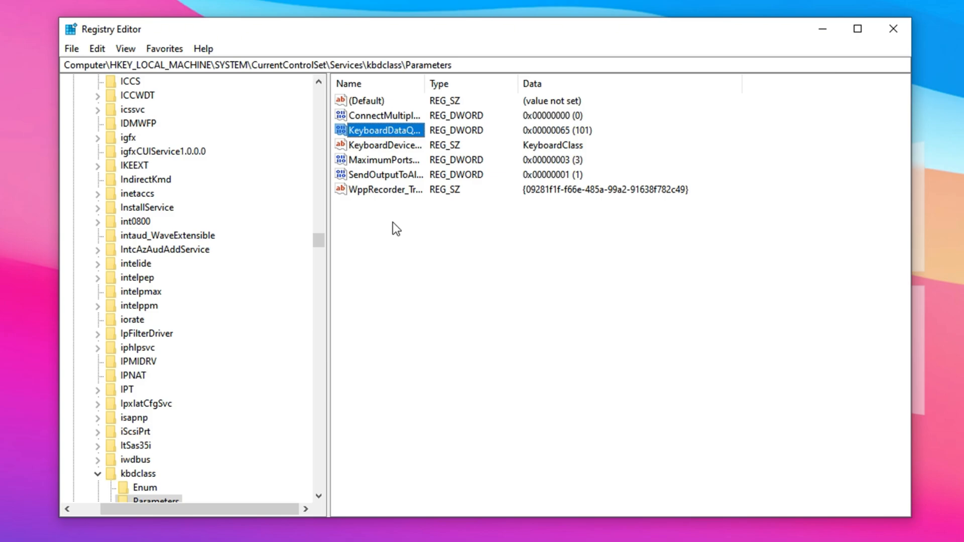
mouse_move(387, 227)
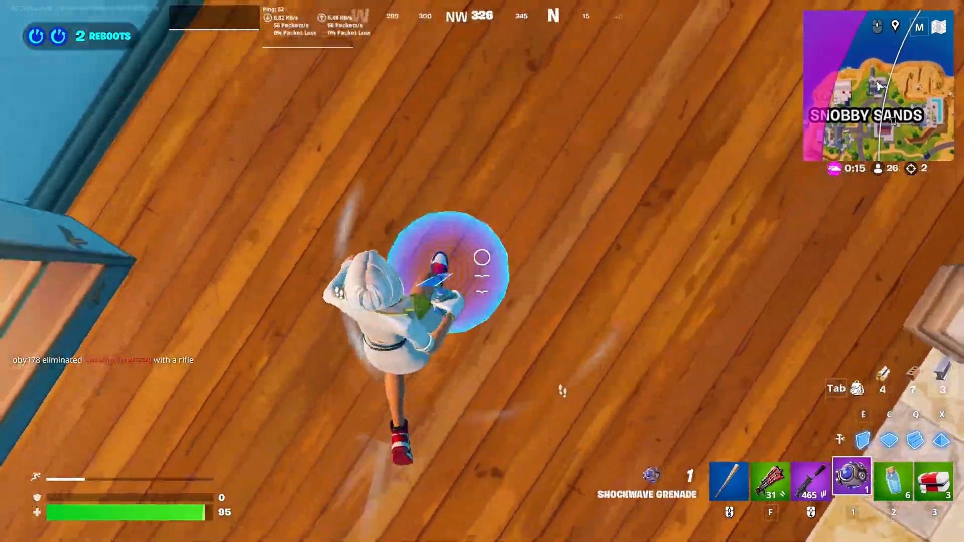
left_click(851, 484)
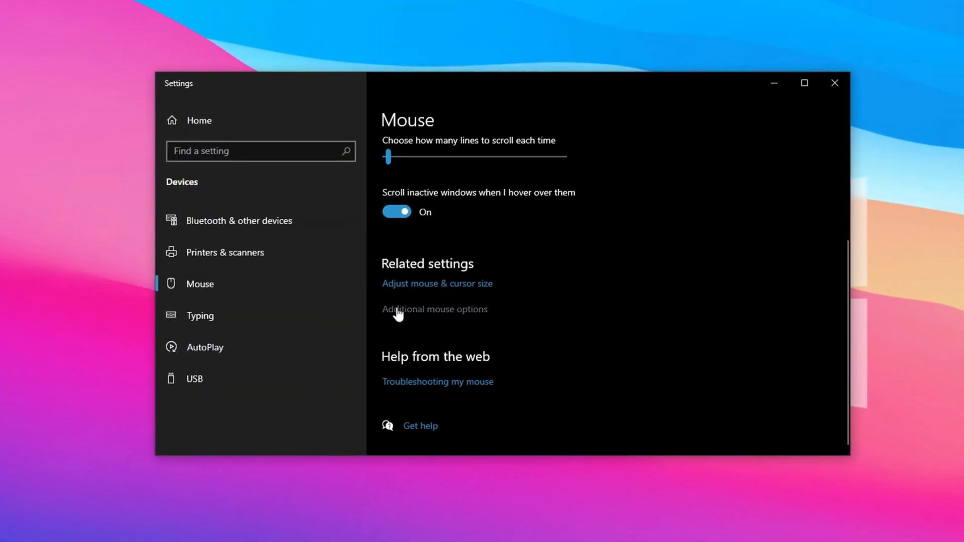
In Mouse Properties Pointer Options, lower pointer speed a notch with Enhance pointer precision off
left_click(434, 310)
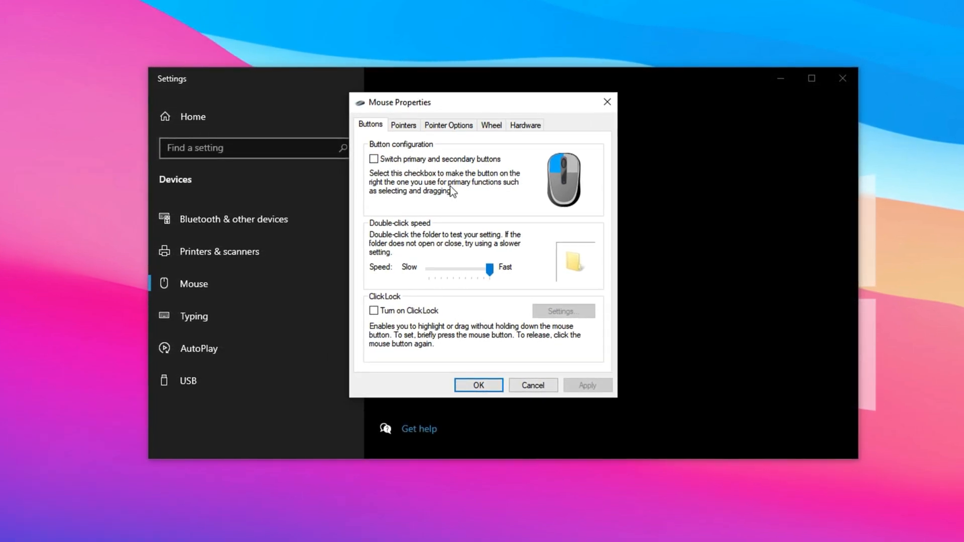
left_click(448, 124)
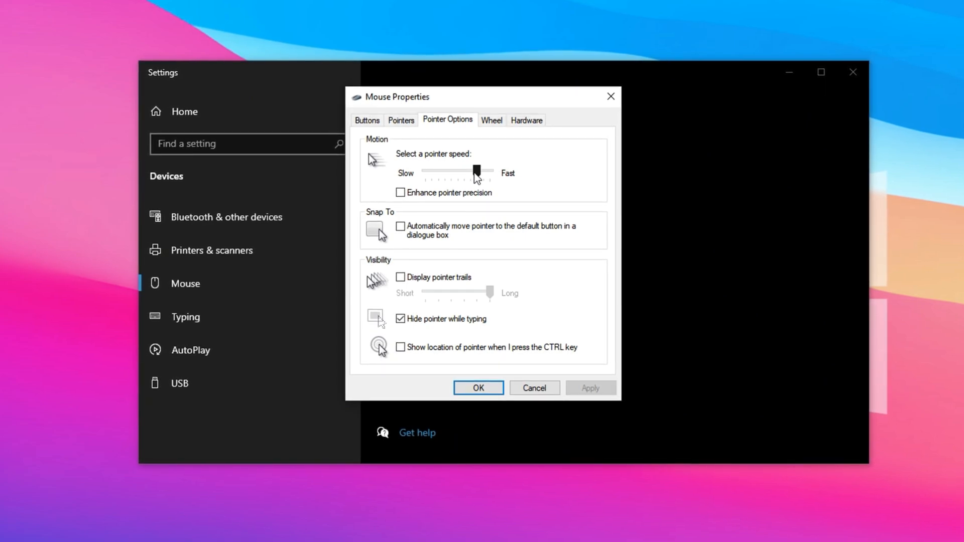
left_click_drag(476, 173, 455, 172)
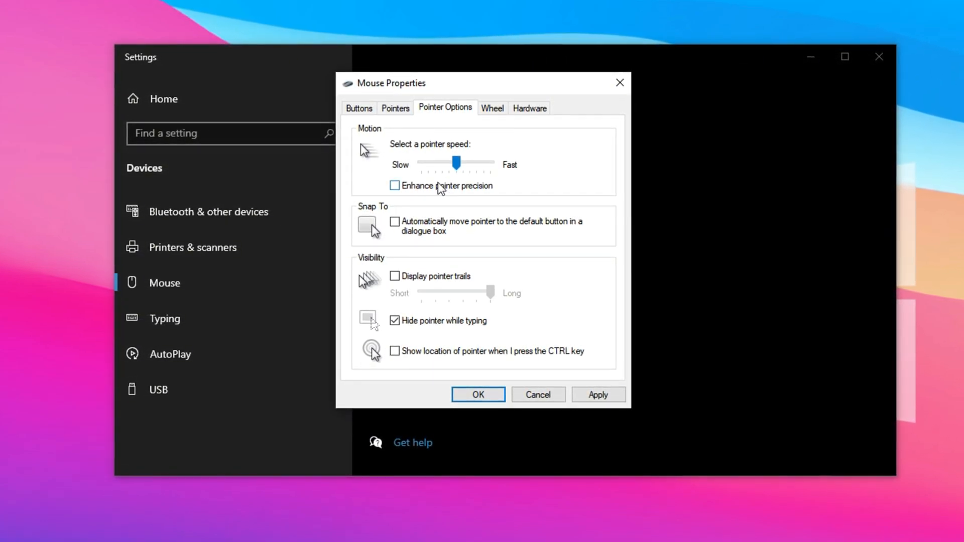
mouse_move(551, 188)
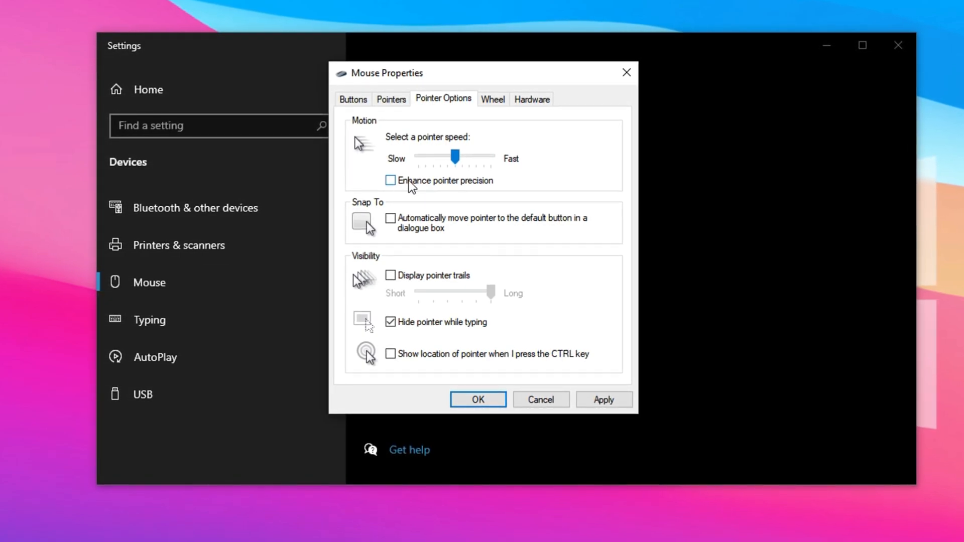
mouse_move(419, 191)
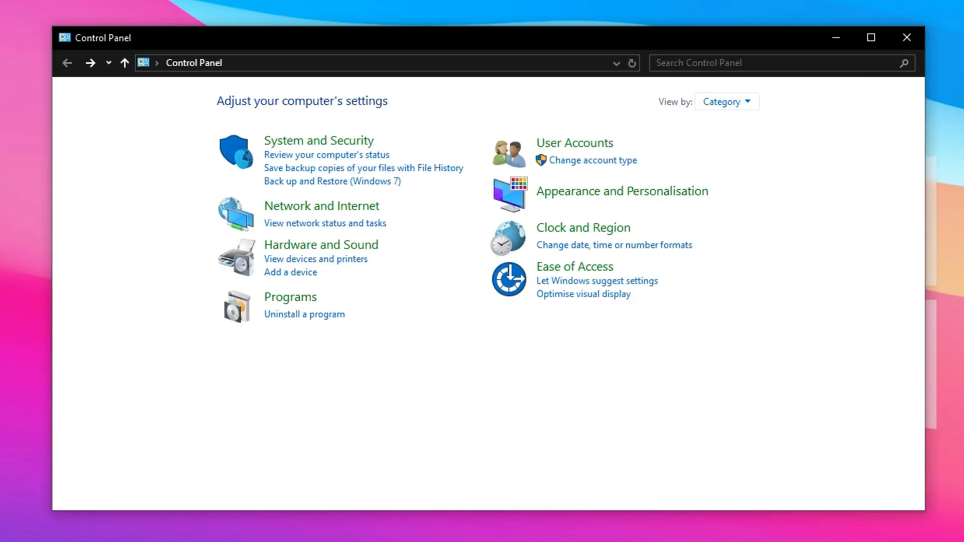
mouse_move(439, 334)
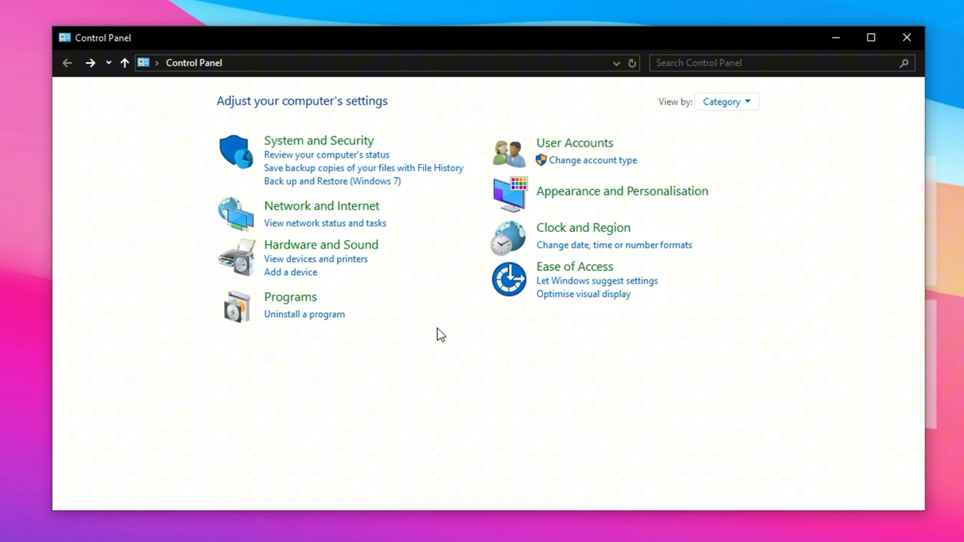
mouse_move(644, 260)
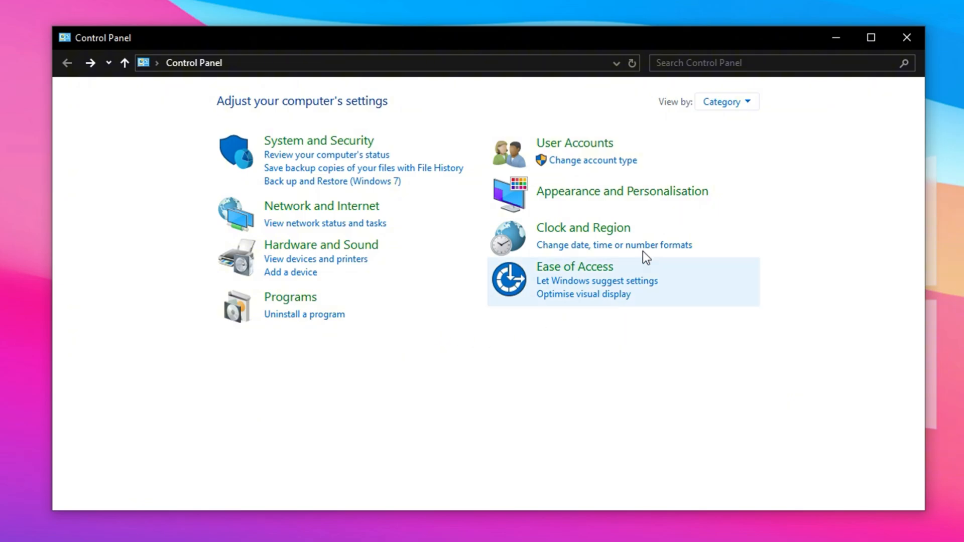
mouse_move(568, 280)
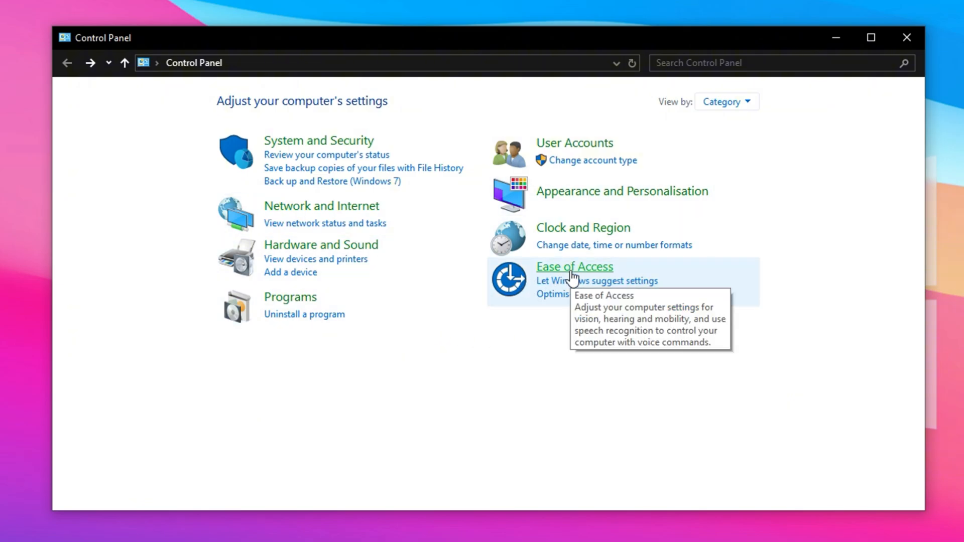
Navigate Ease of Access Centre to reach the Set up Mouse Keys page with pointer speed settings
left_click(574, 267)
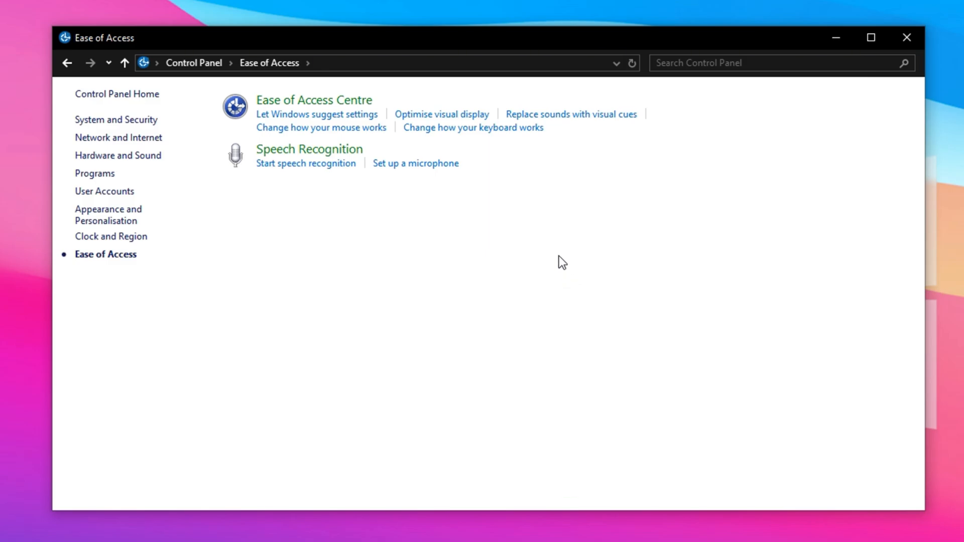
left_click(311, 100)
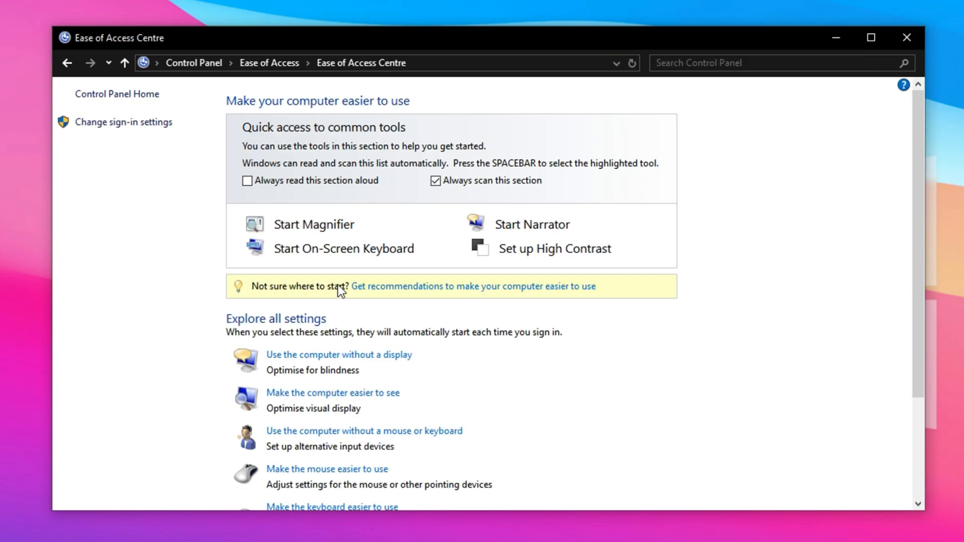
scroll("down", 3)
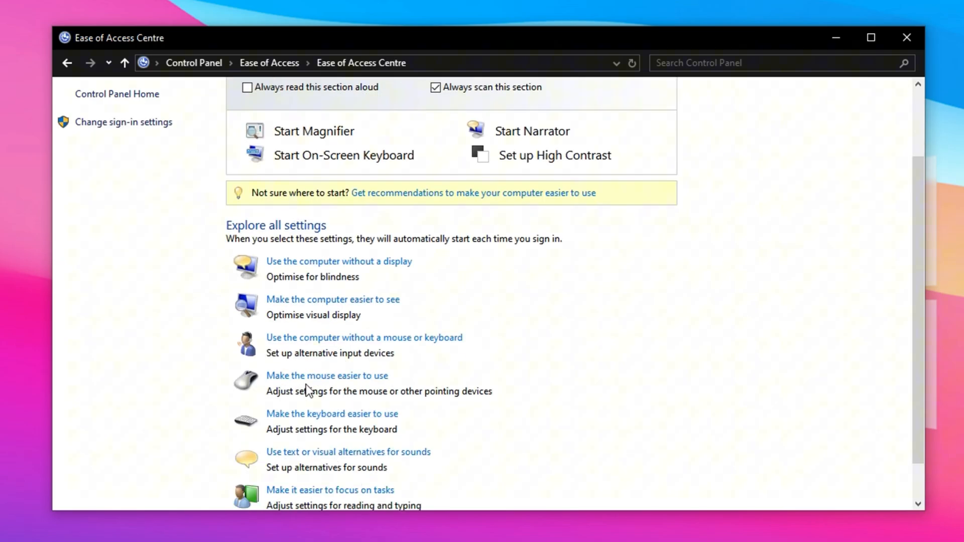
left_click(327, 375)
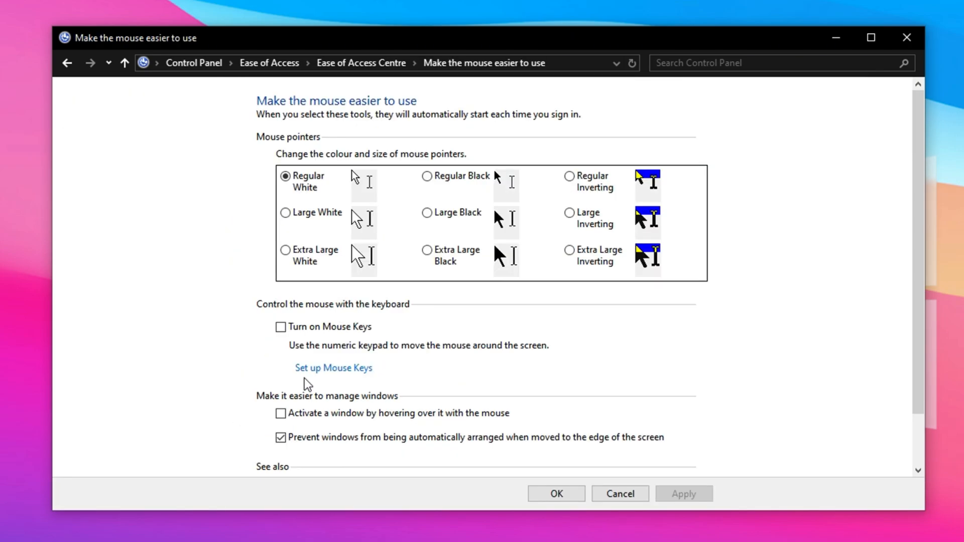
scroll("down", 3)
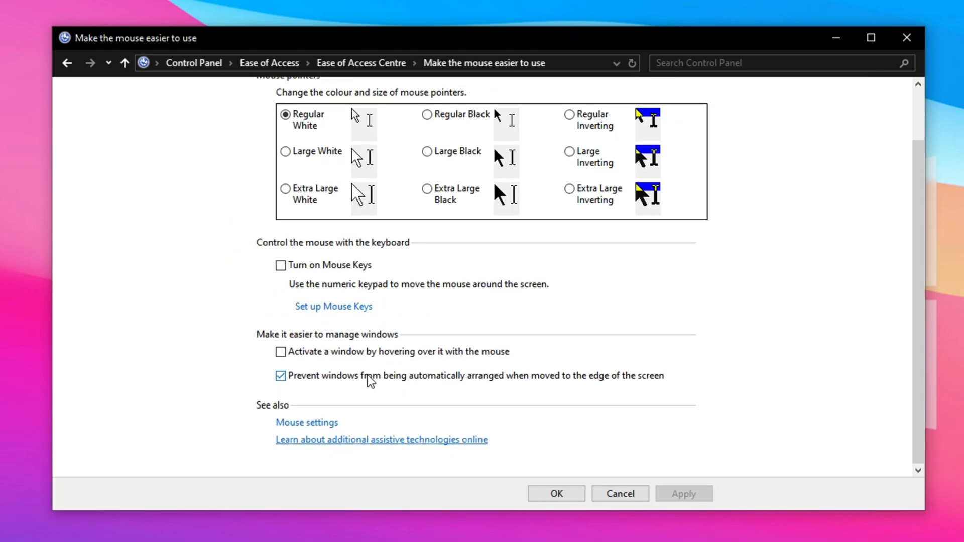
left_click(334, 306)
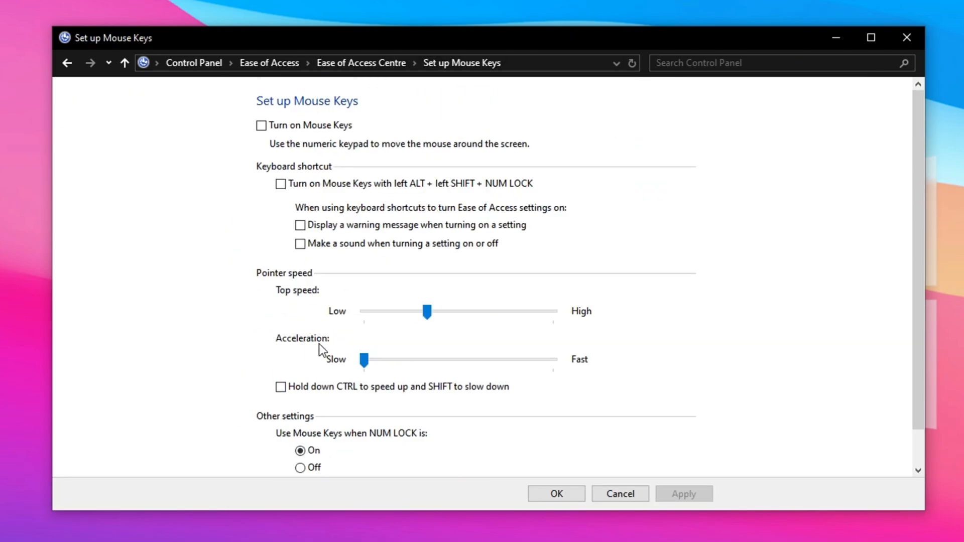
mouse_move(354, 315)
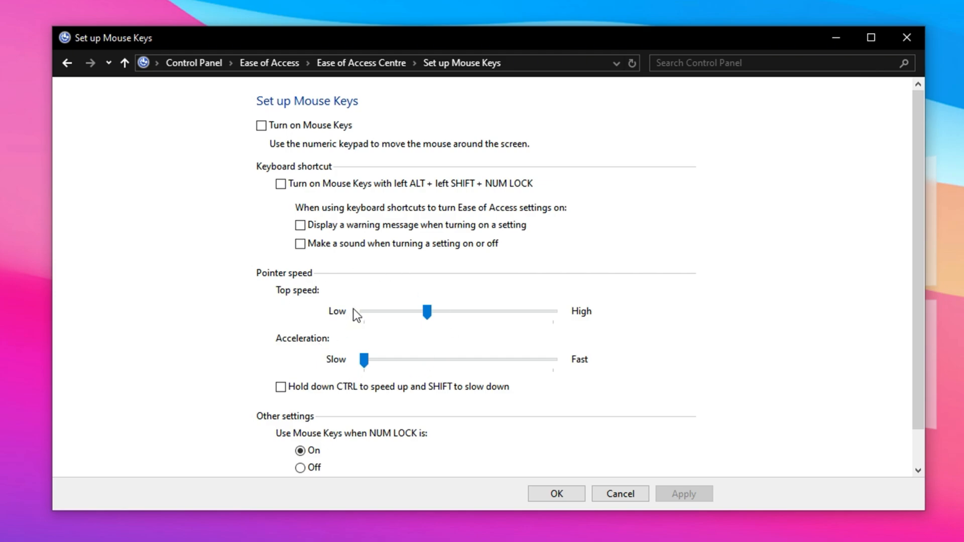
mouse_move(478, 375)
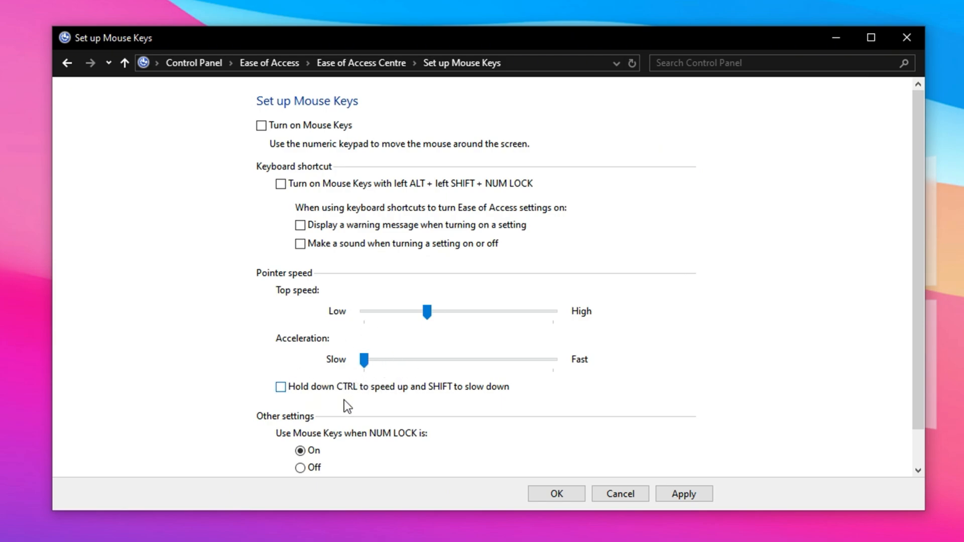
mouse_move(344, 392)
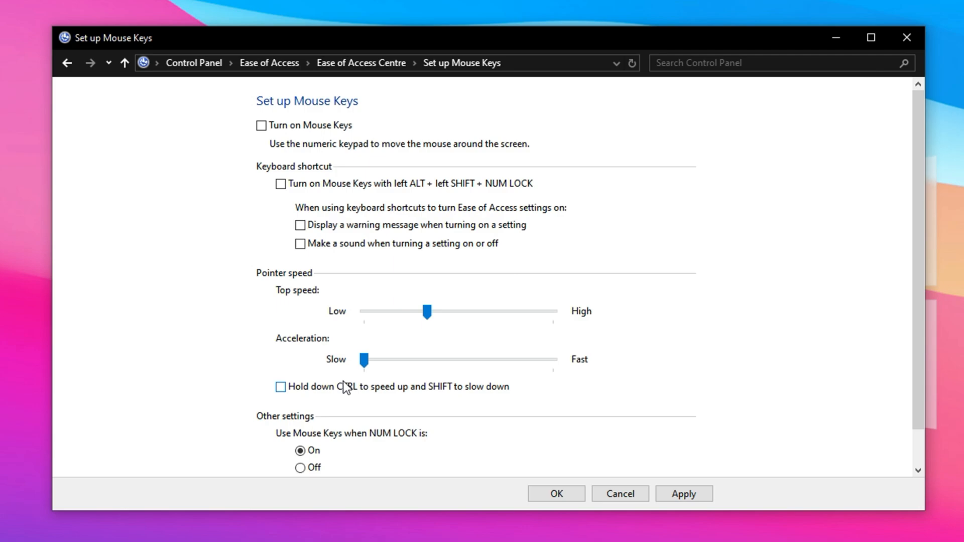